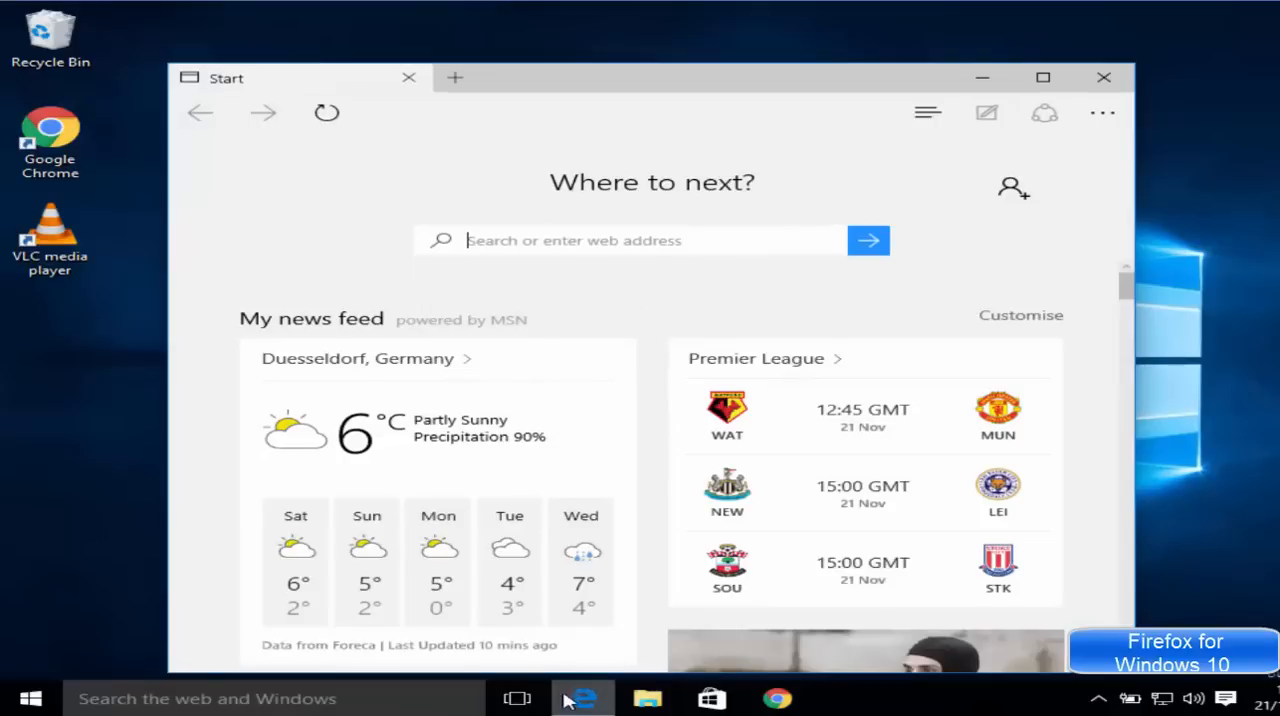
pyautogui.moveTo(583, 698)
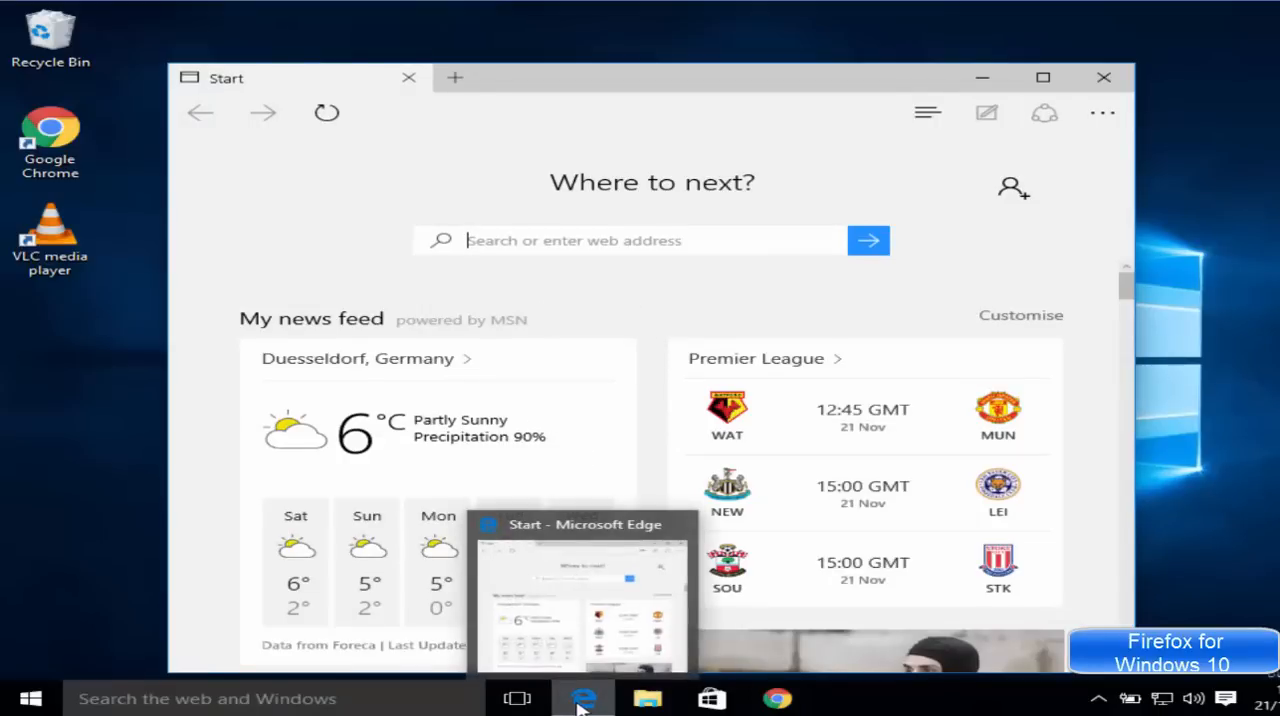
pyautogui.moveTo(597, 610)
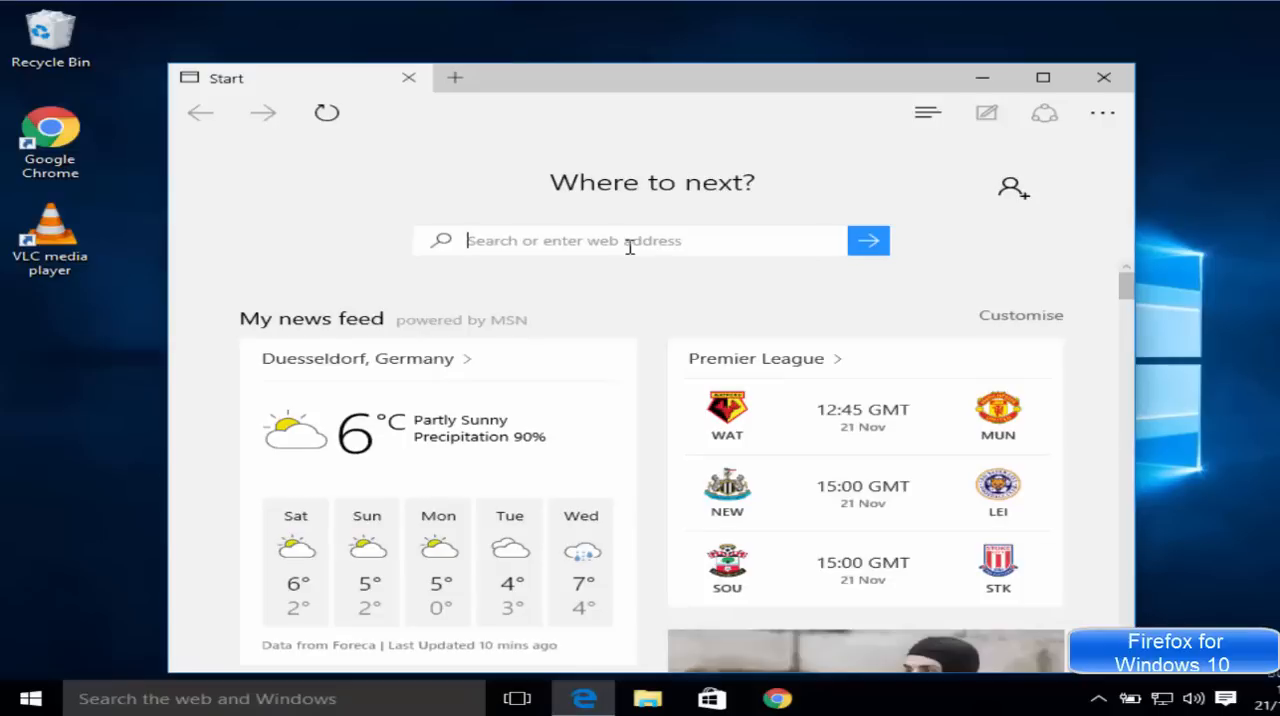
# Step: Search for "firefox" and open the mozilla.org Firefox download page
pyautogui.write('firefox')
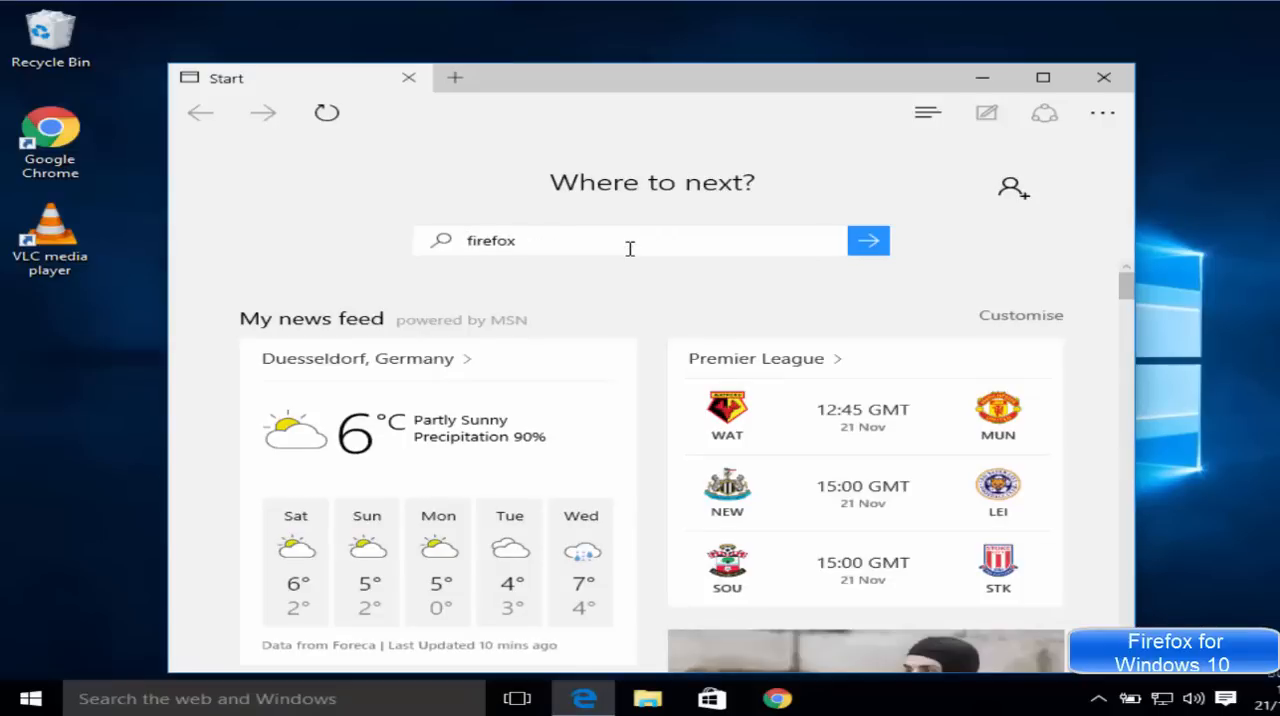
pyautogui.click(868, 240)
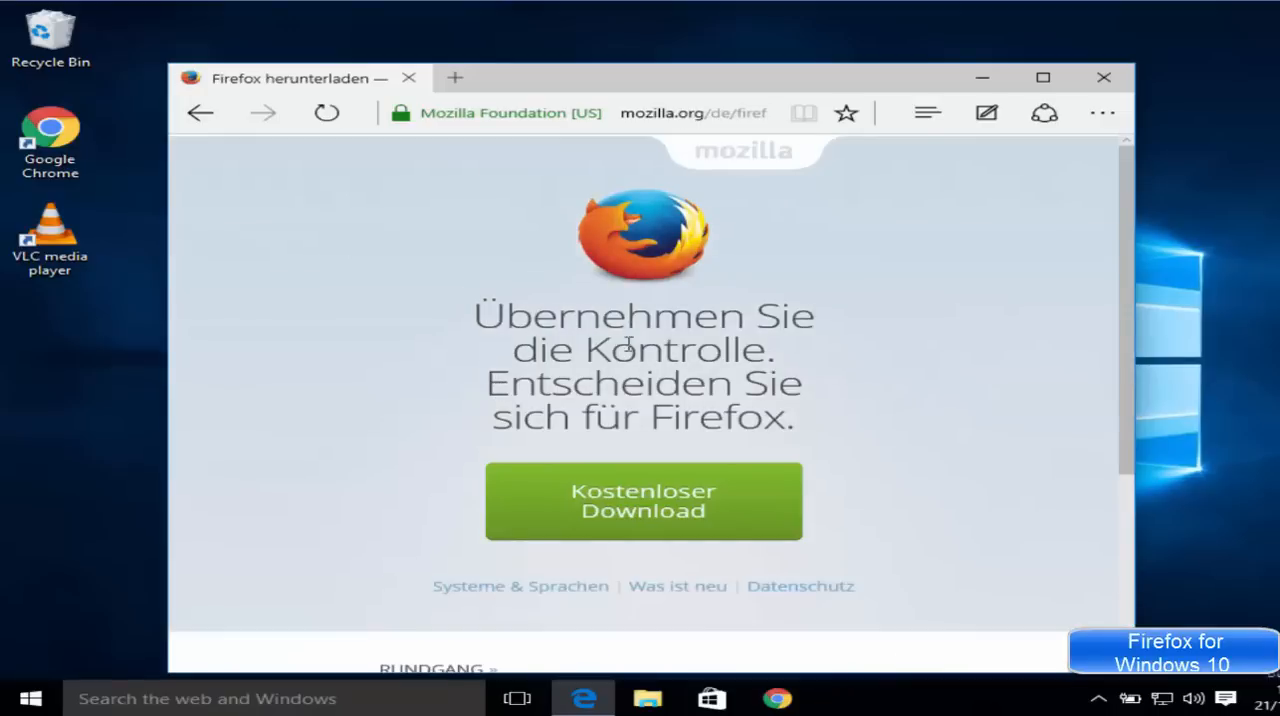
# Step: Scroll to the Andere Sprachen dropdown and choose English
pyautogui.scroll(-3)
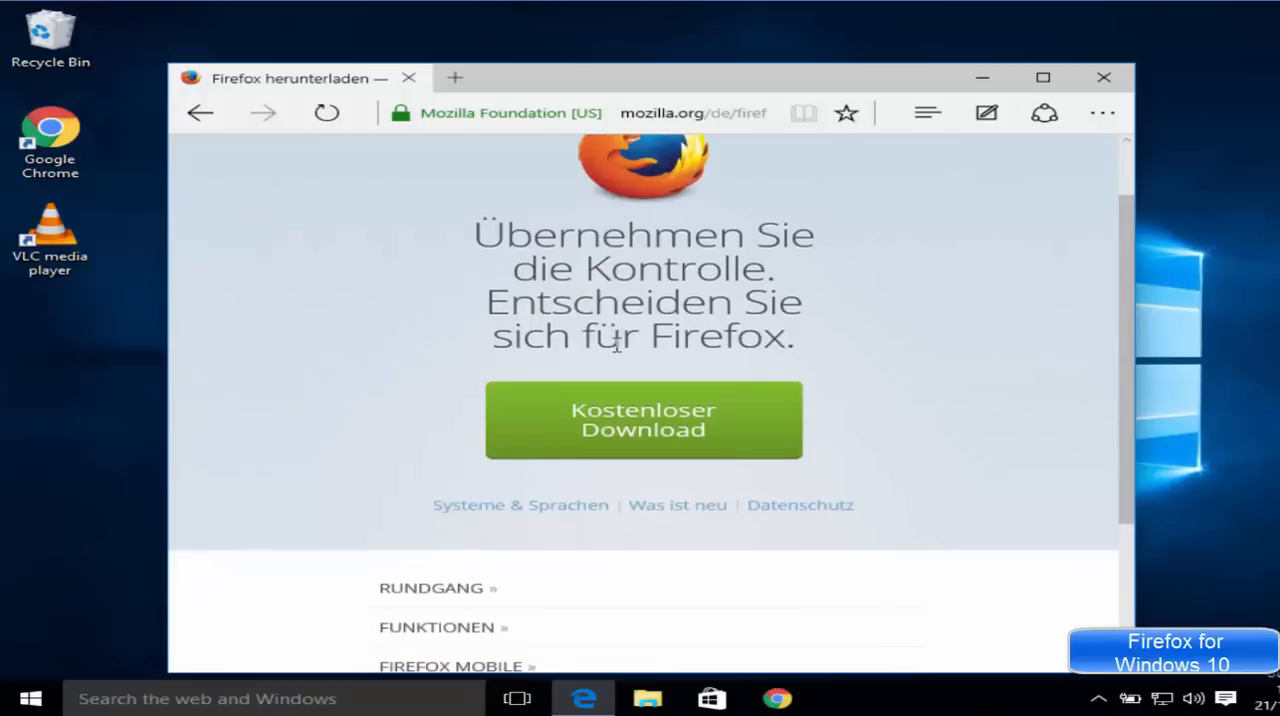
pyautogui.moveTo(545, 245)
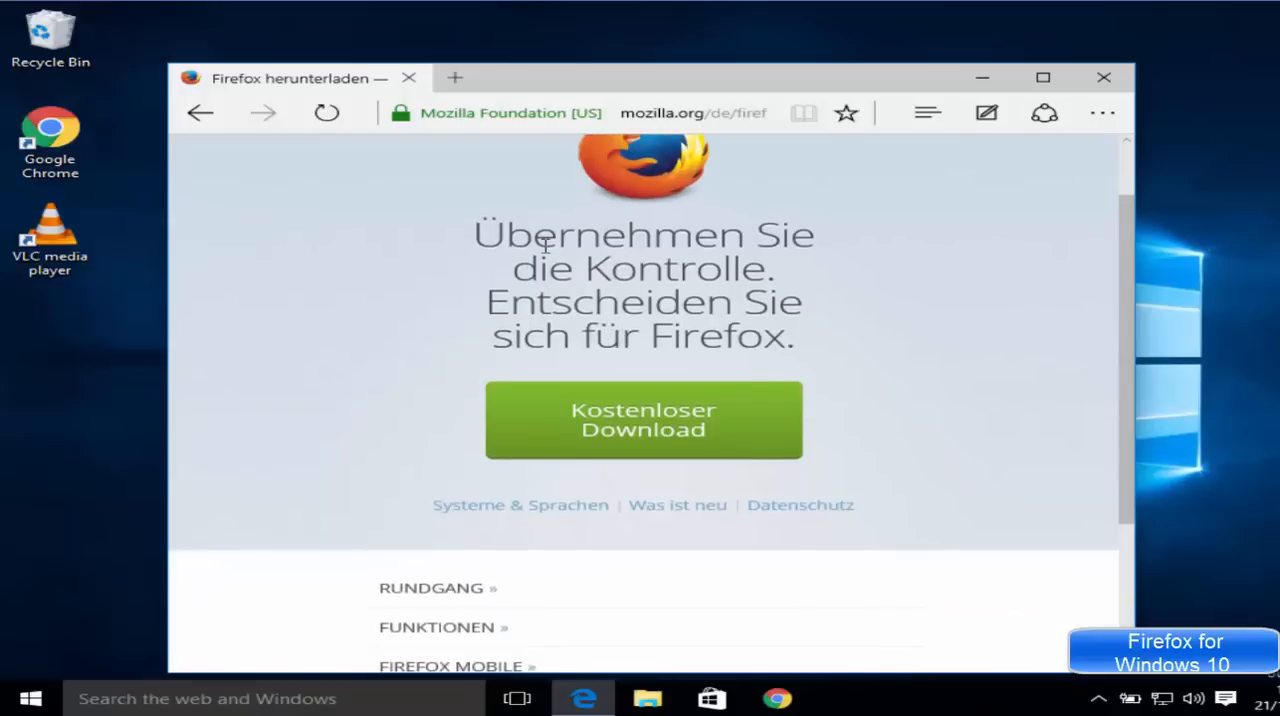
pyautogui.moveTo(570, 300)
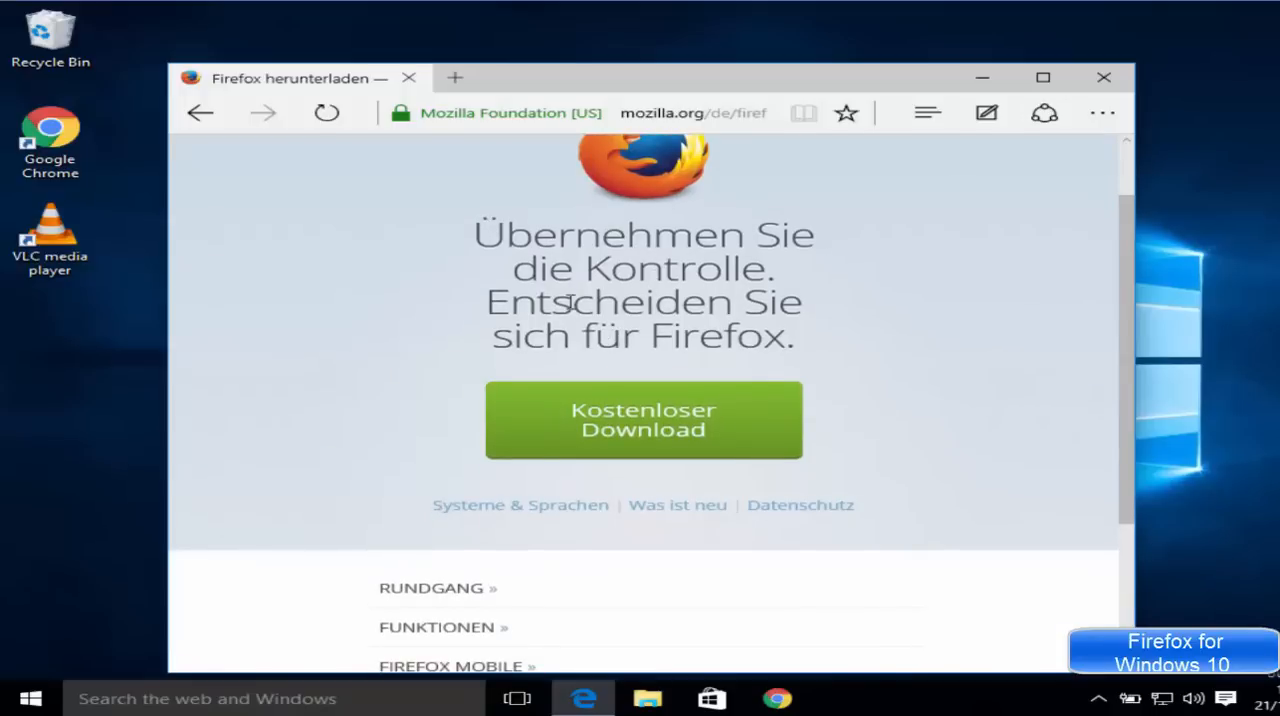
pyautogui.moveTo(558, 273)
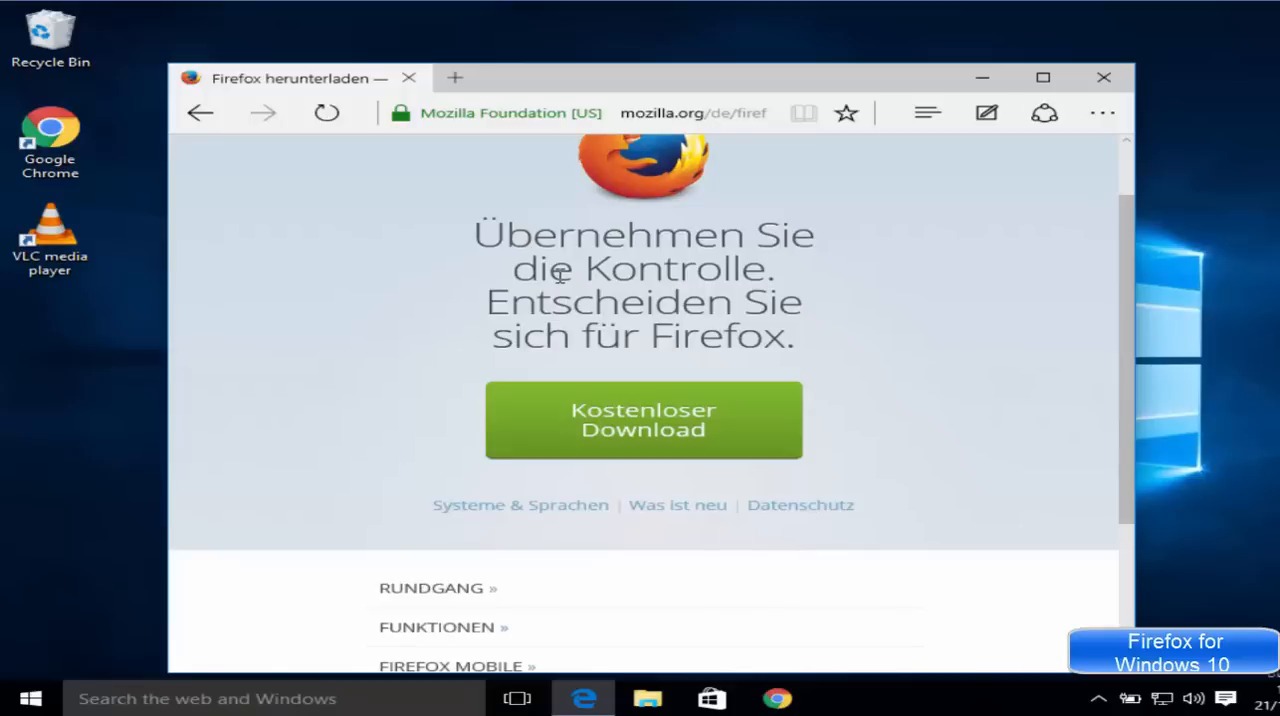
pyautogui.moveTo(509, 255)
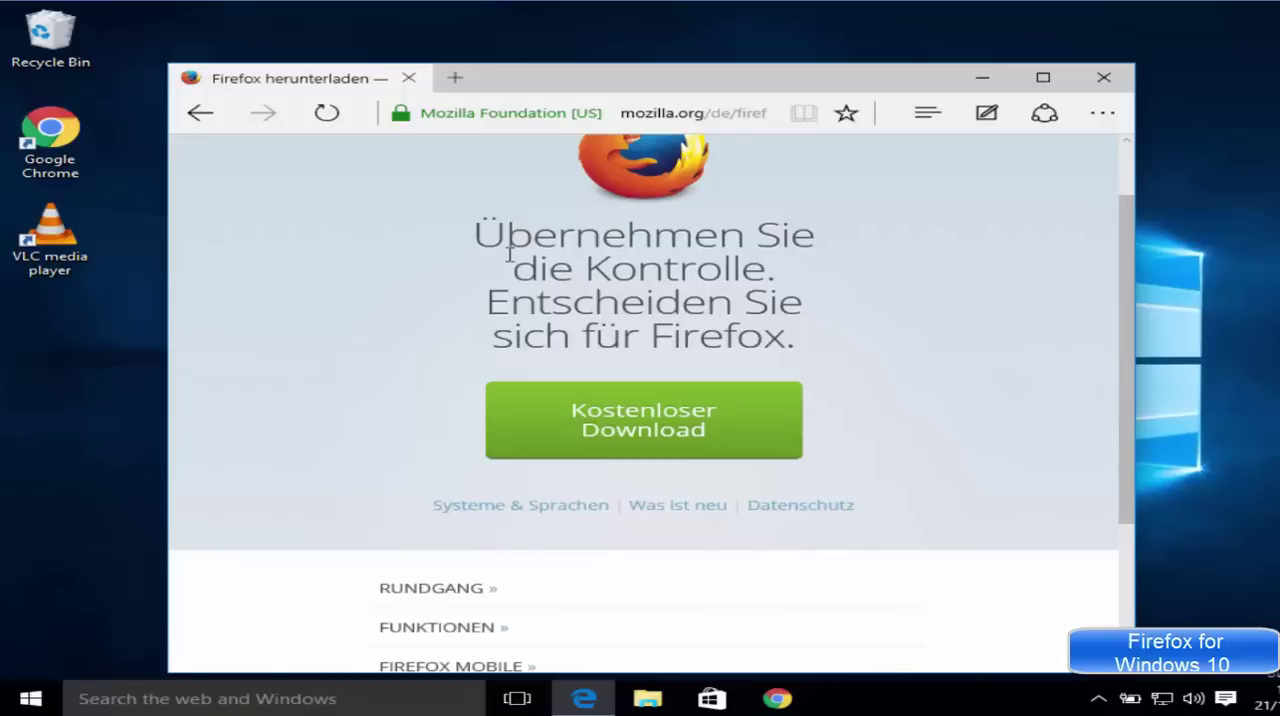
pyautogui.scroll(-3)
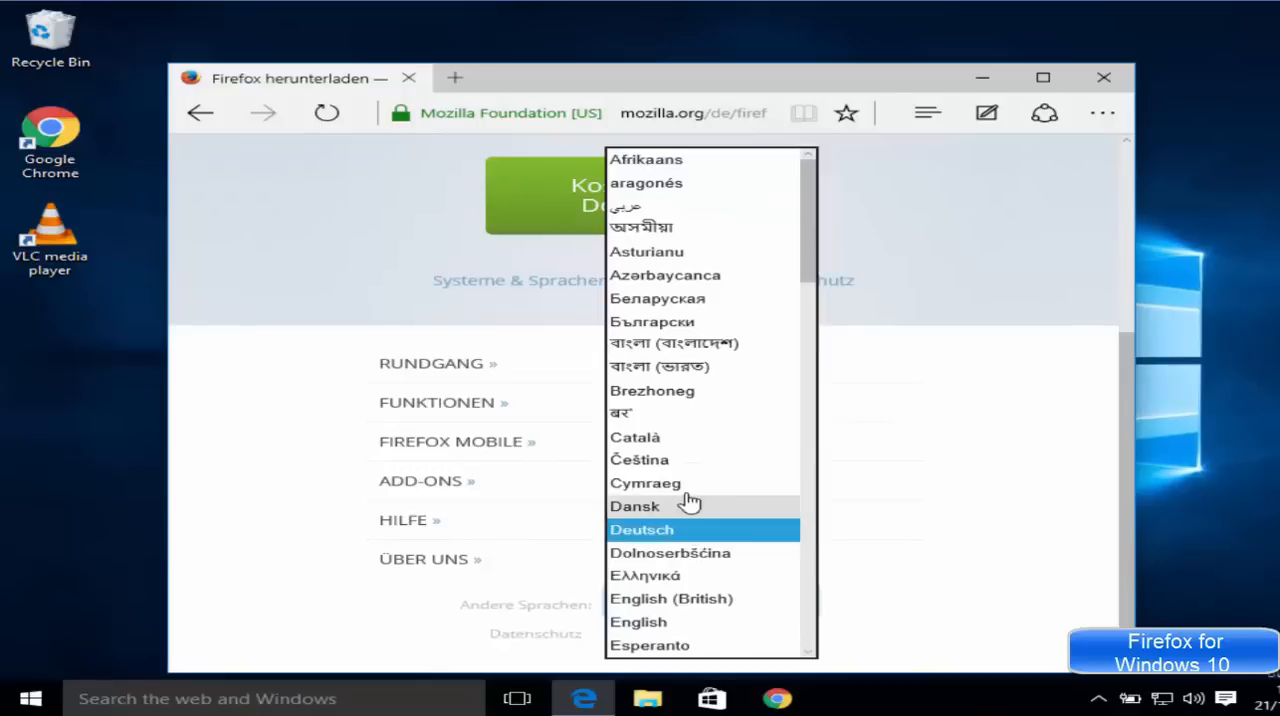
pyautogui.scroll(-3)
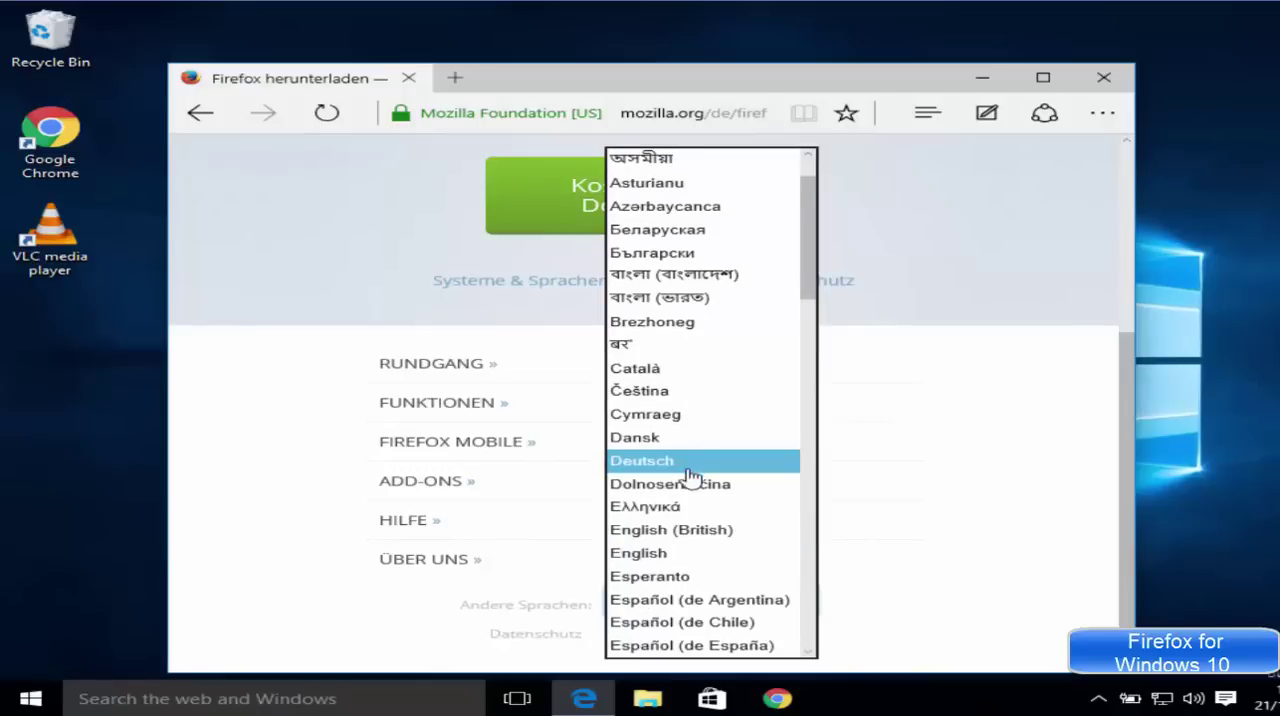
pyautogui.moveTo(650, 553)
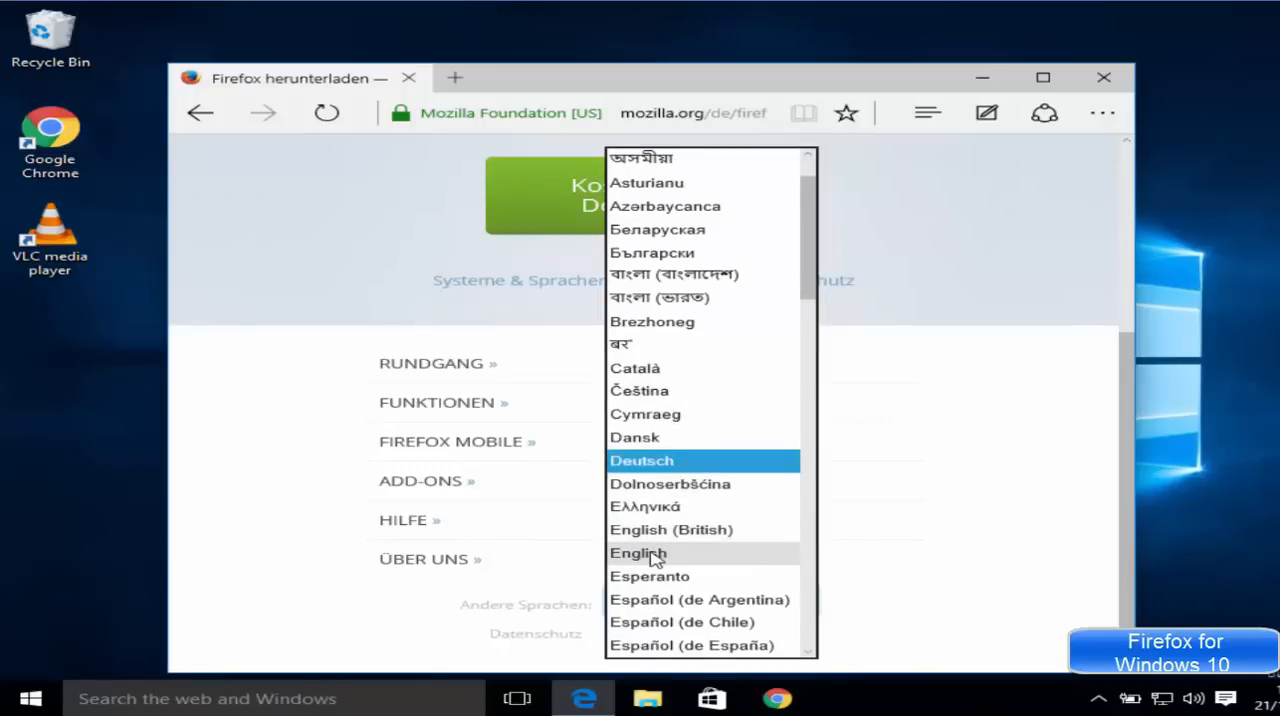
pyautogui.click(637, 553)
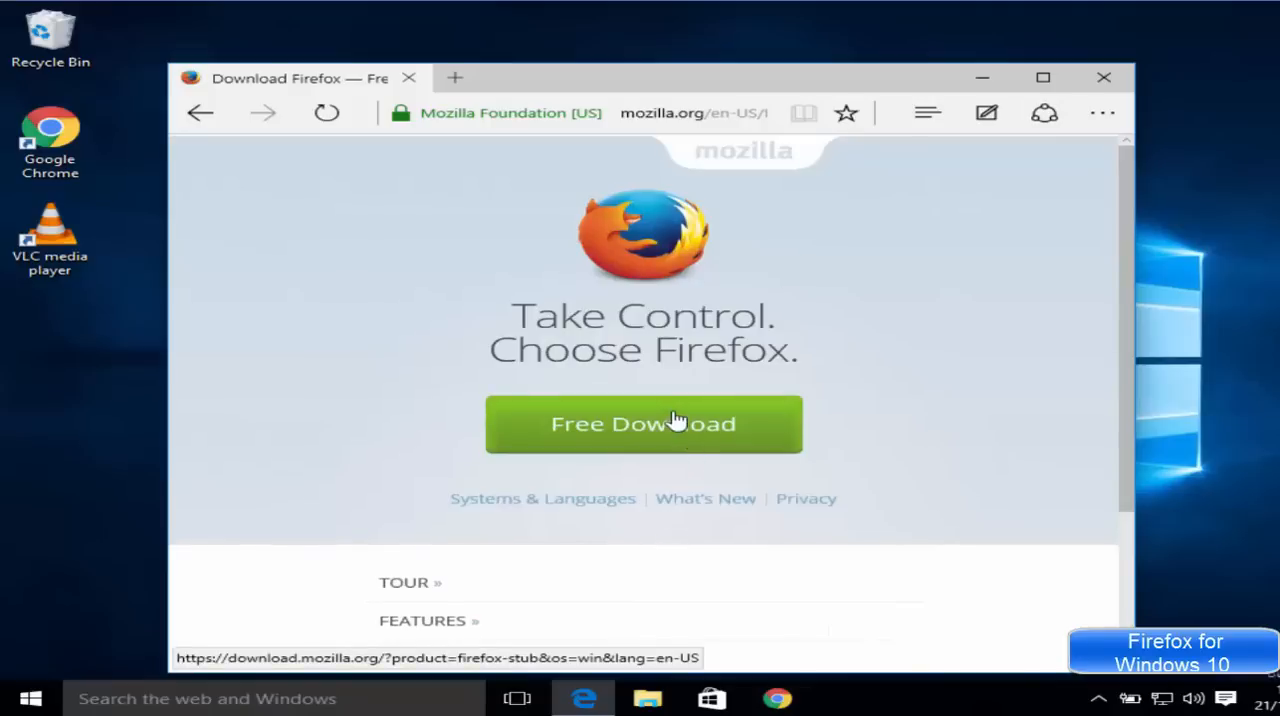
pyautogui.moveTo(615, 350)
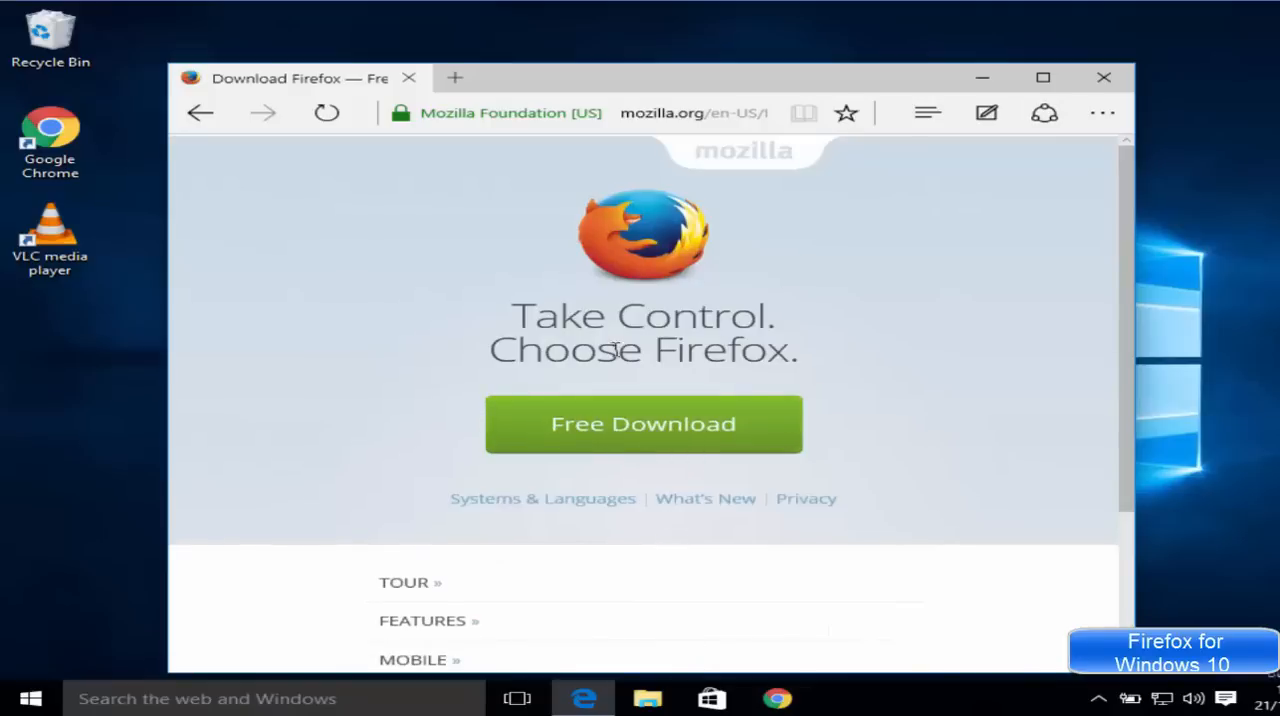
pyautogui.moveTo(598, 430)
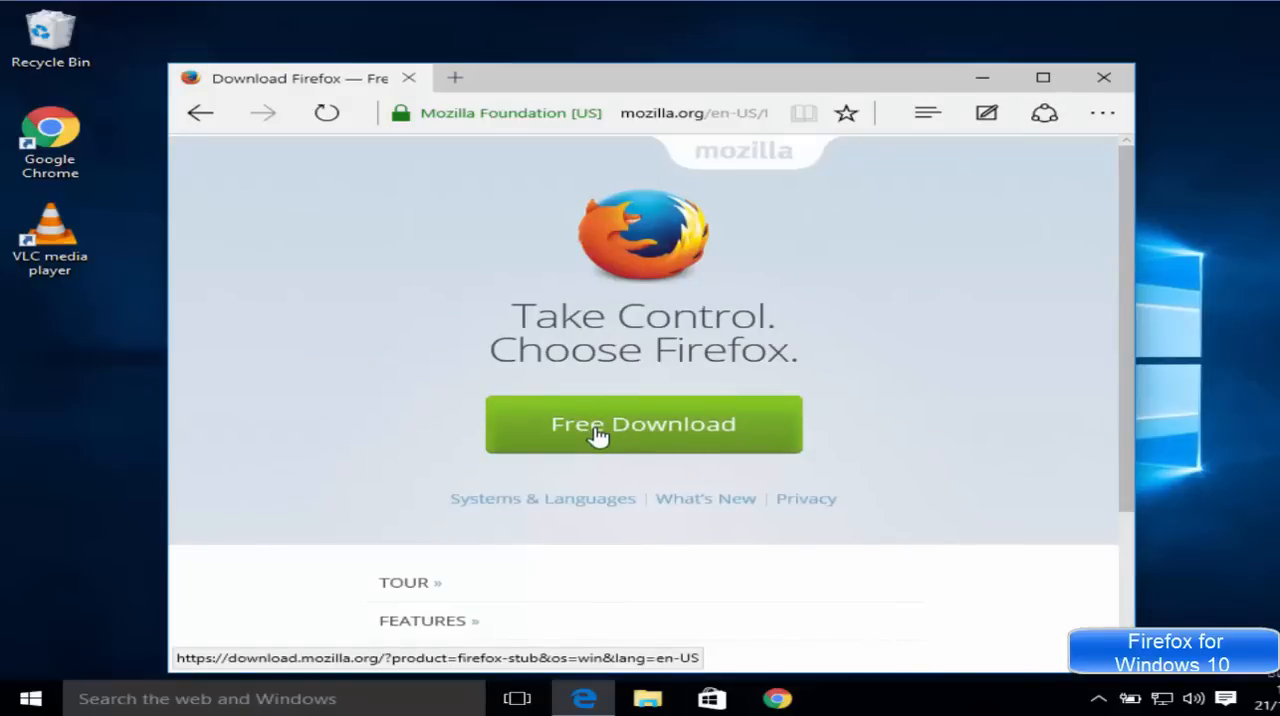
# Step: Download the Firefox installer with Free Download and view the downloads list
pyautogui.click(643, 424)
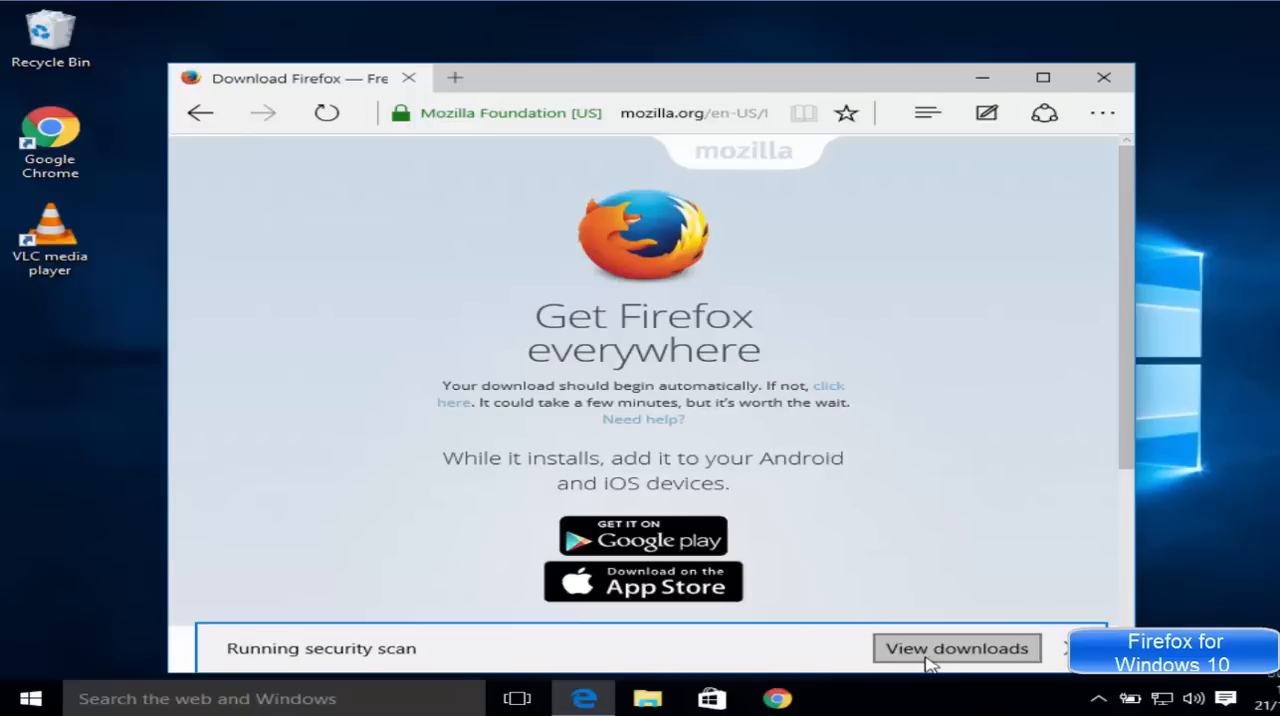
pyautogui.moveTo(918, 652)
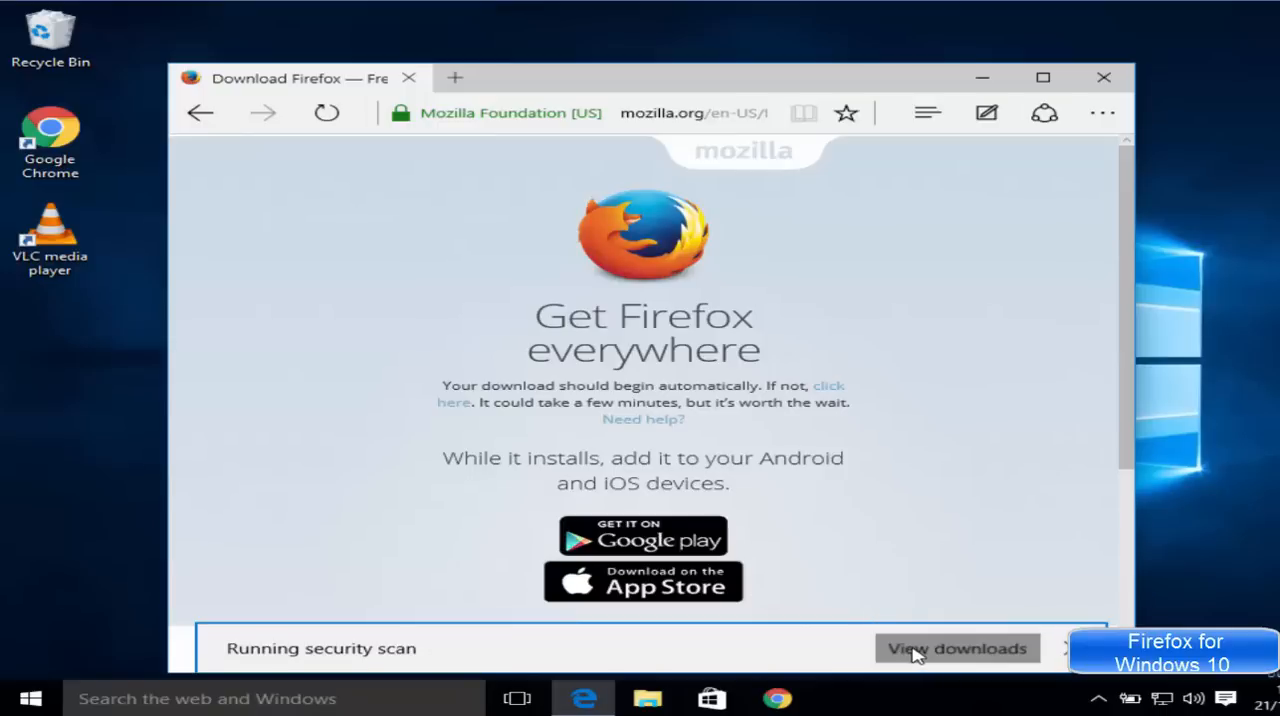
pyautogui.click(955, 648)
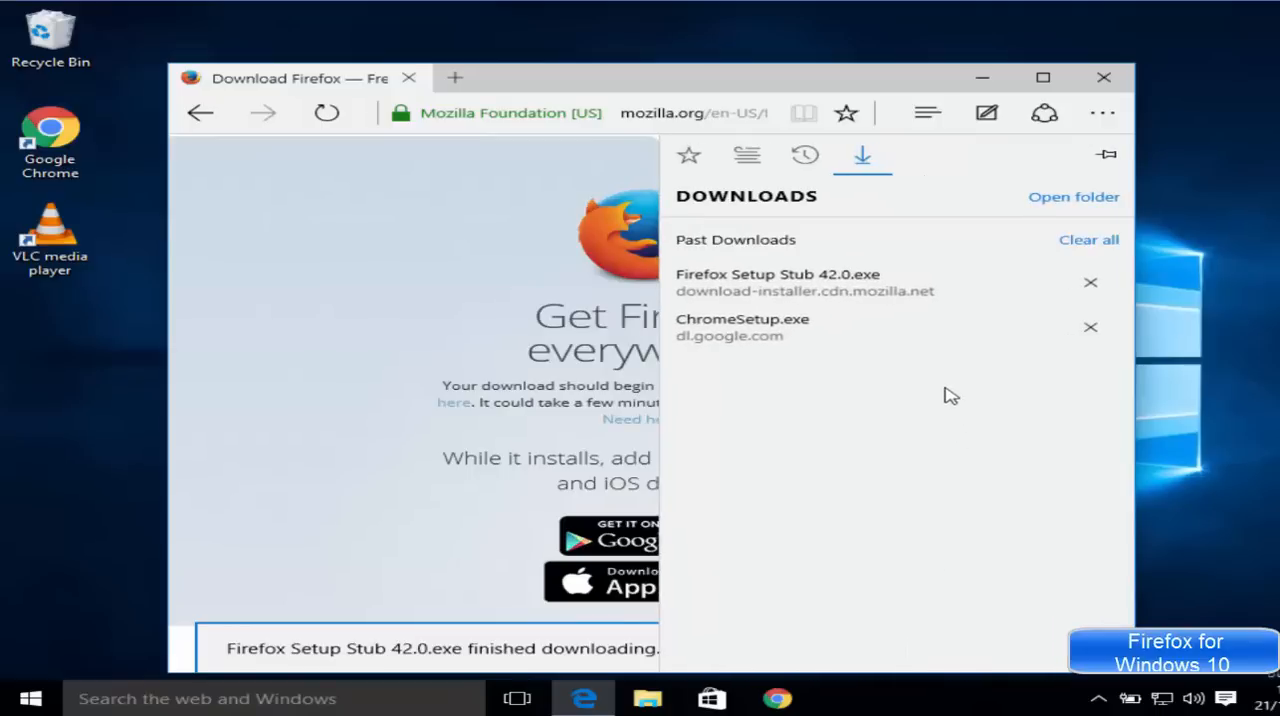
pyautogui.moveTo(765, 283)
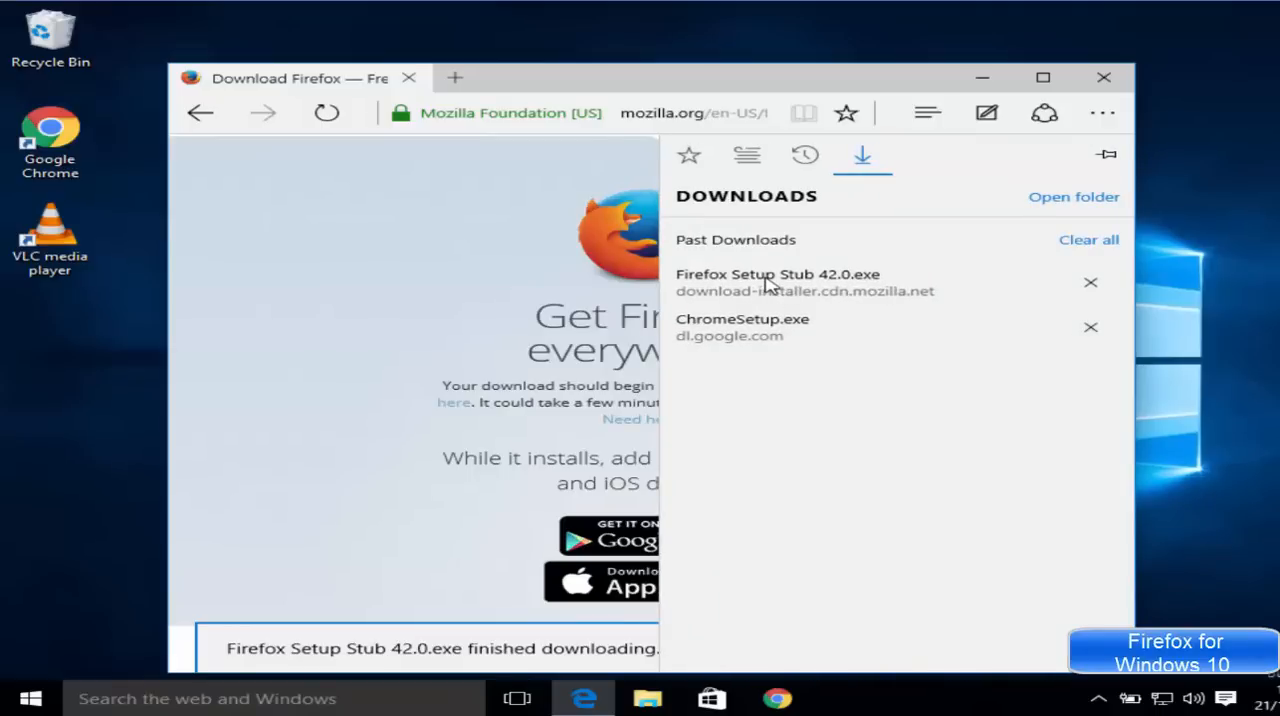
# Step: Run Firefox Setup Stub 42.0.exe and approve User Account Control with Yes
pyautogui.doubleClick(777, 274)
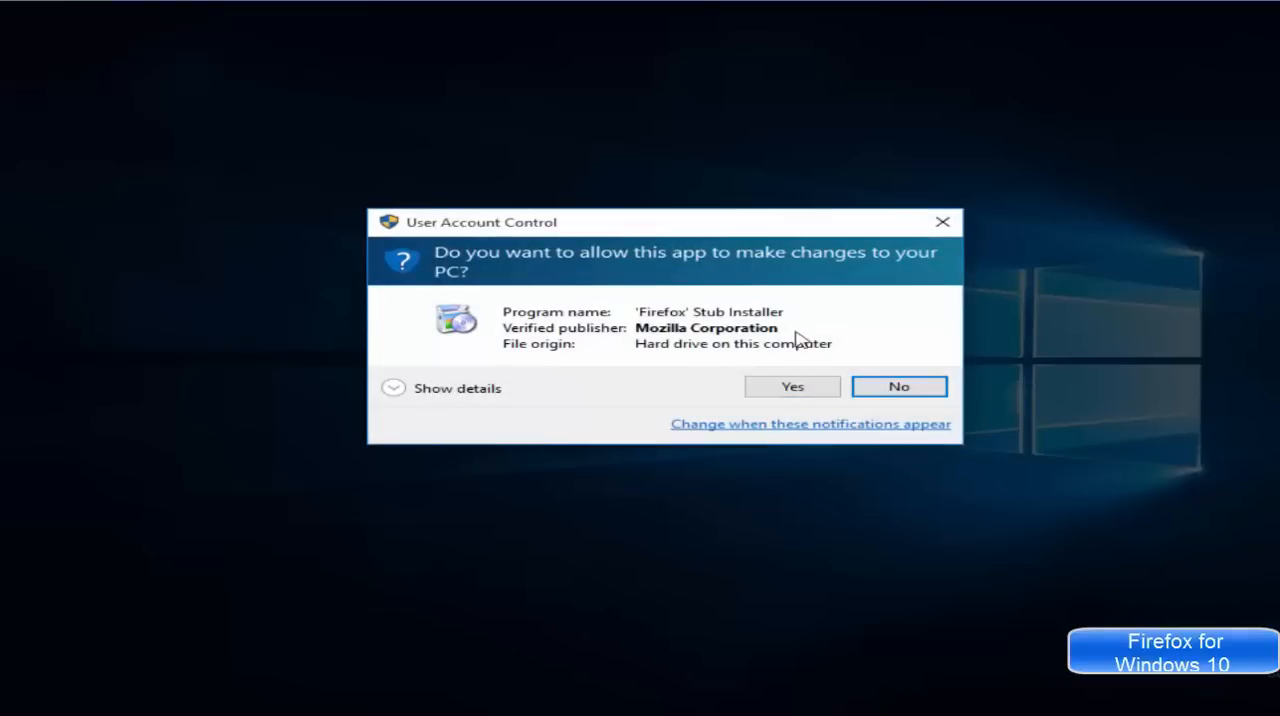
pyautogui.moveTo(793, 360)
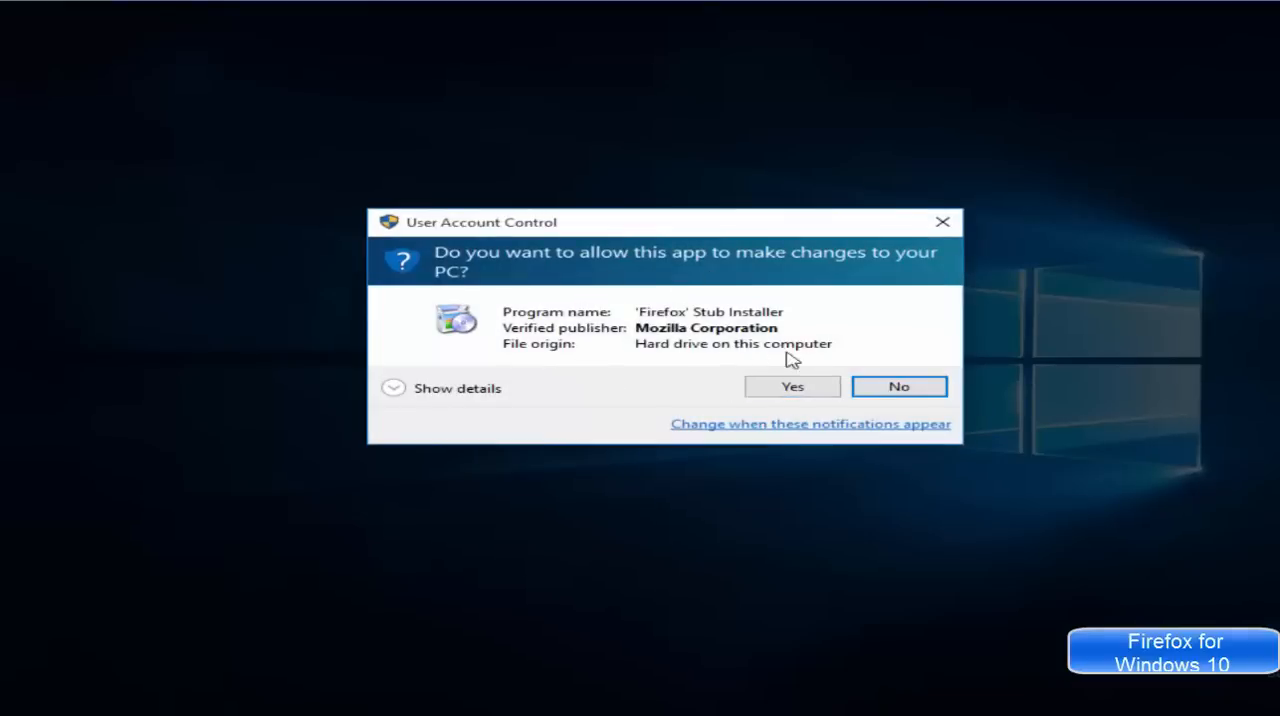
pyautogui.click(791, 386)
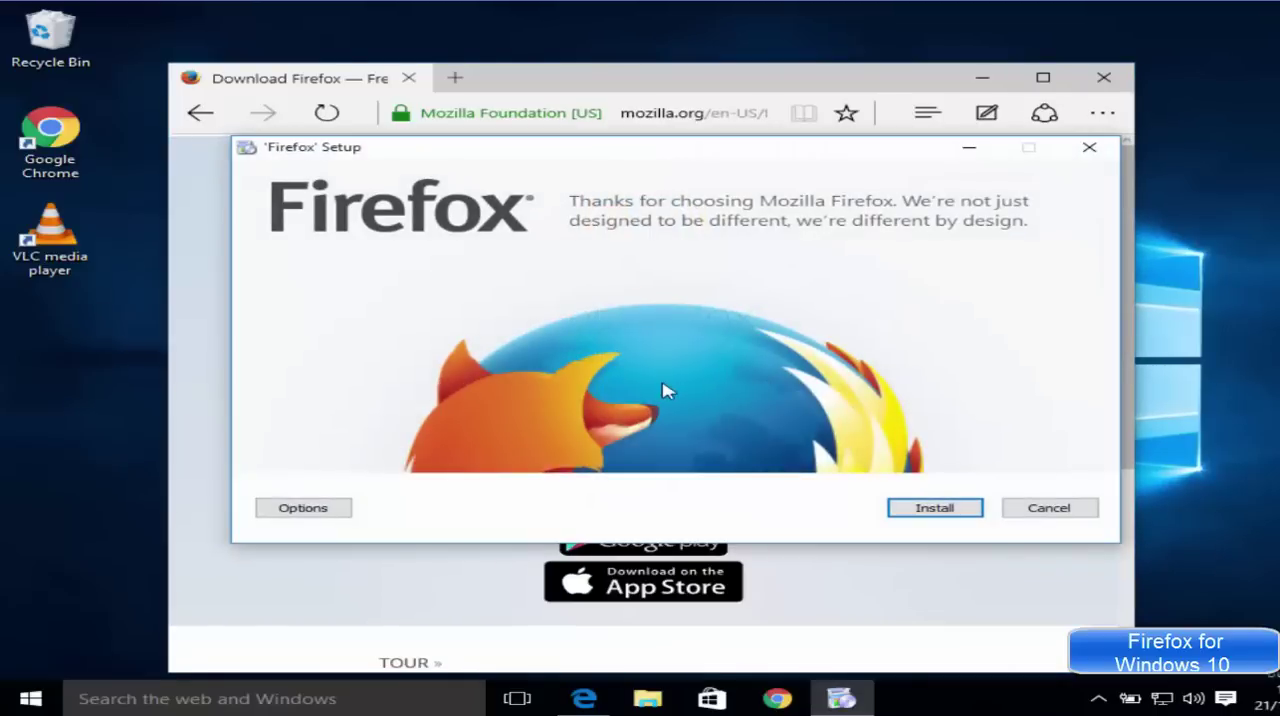
pyautogui.moveTo(934, 512)
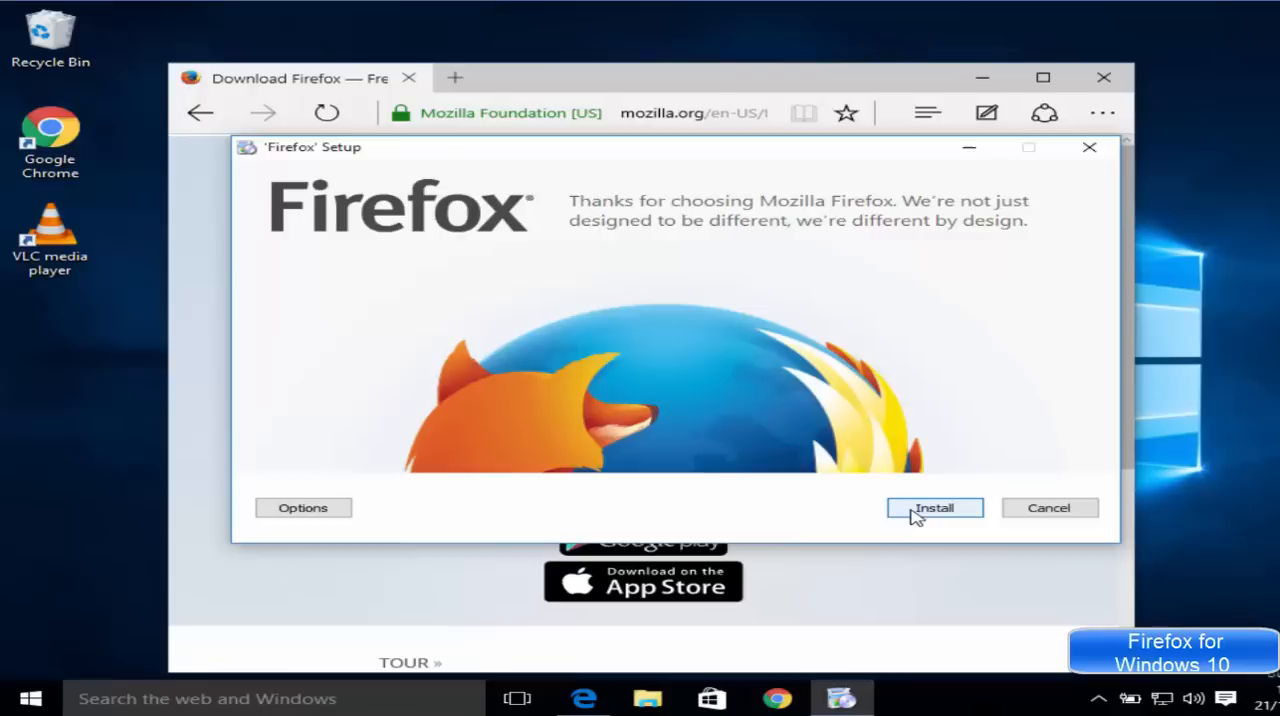
# Step: Install Firefox from the Firefox Setup window
pyautogui.click(934, 507)
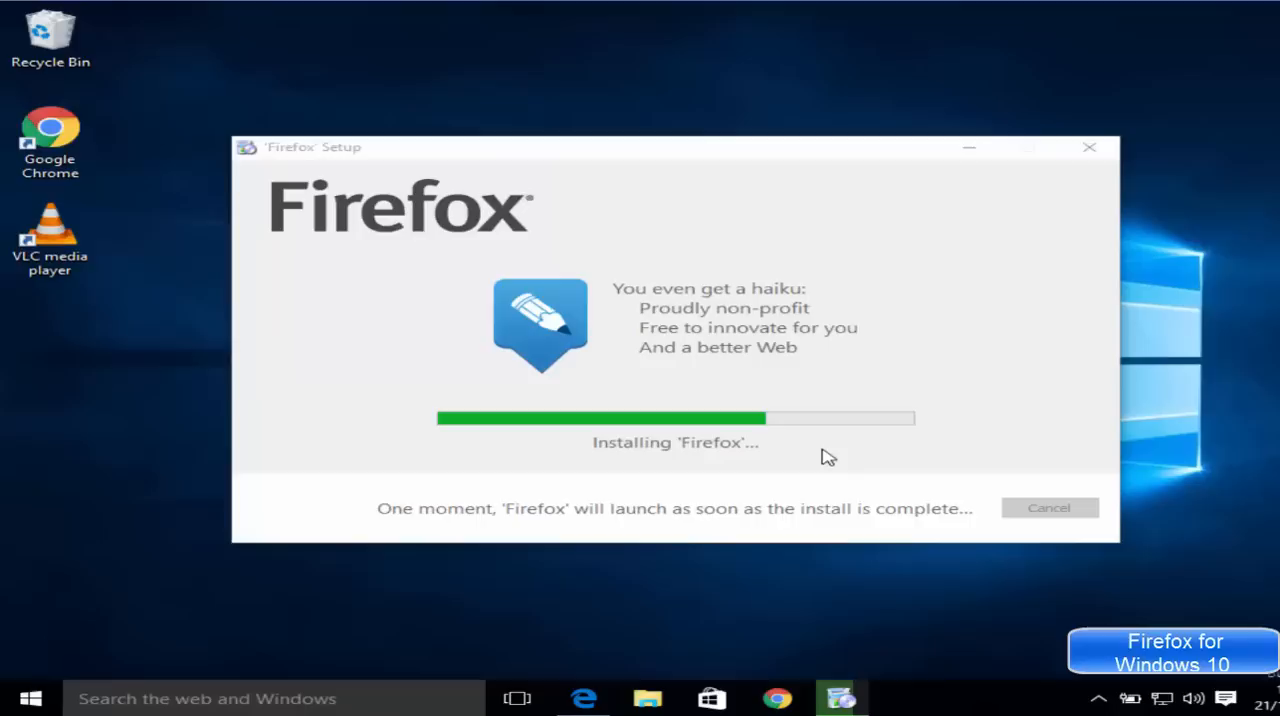
pyautogui.moveTo(728, 455)
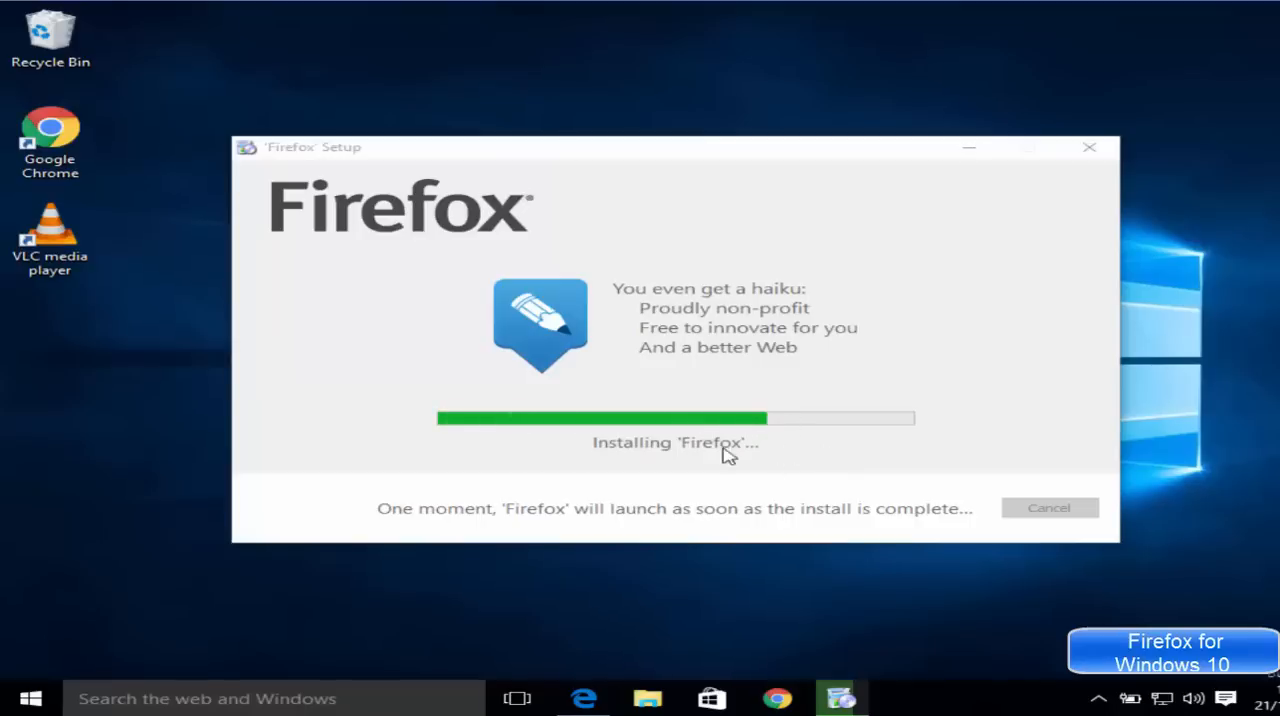
pyautogui.moveTo(762, 460)
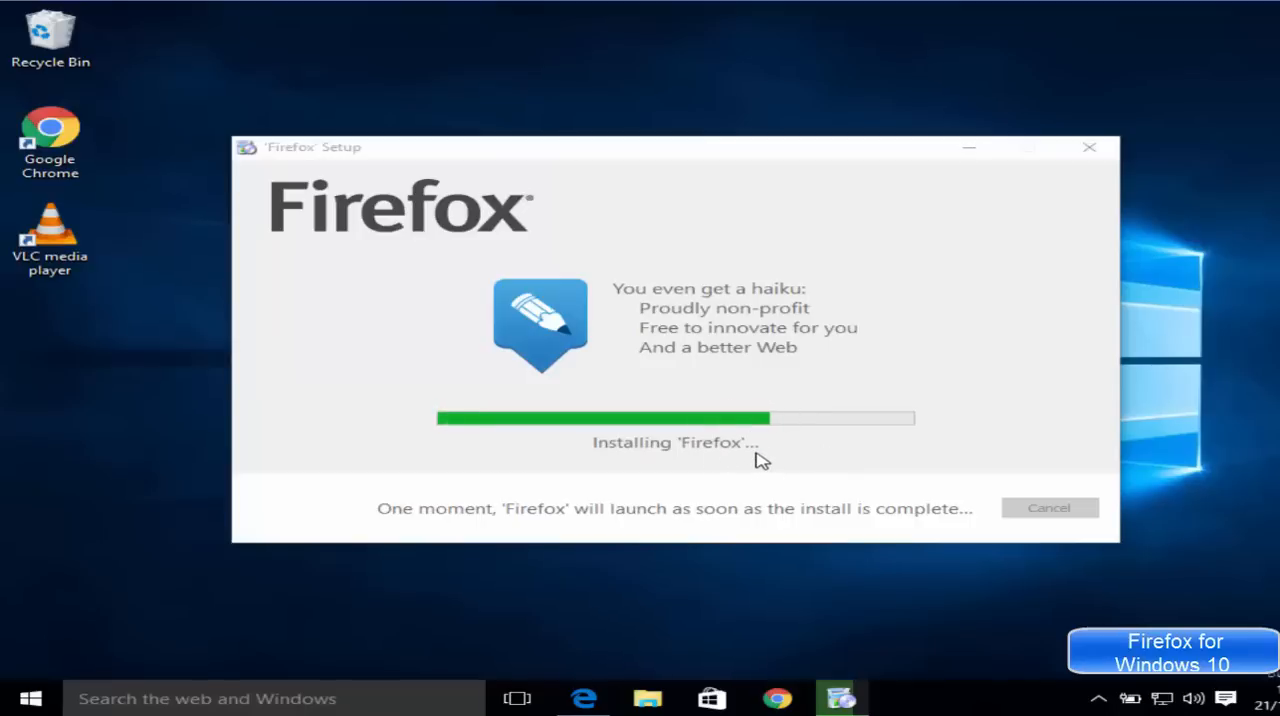
pyautogui.moveTo(849, 477)
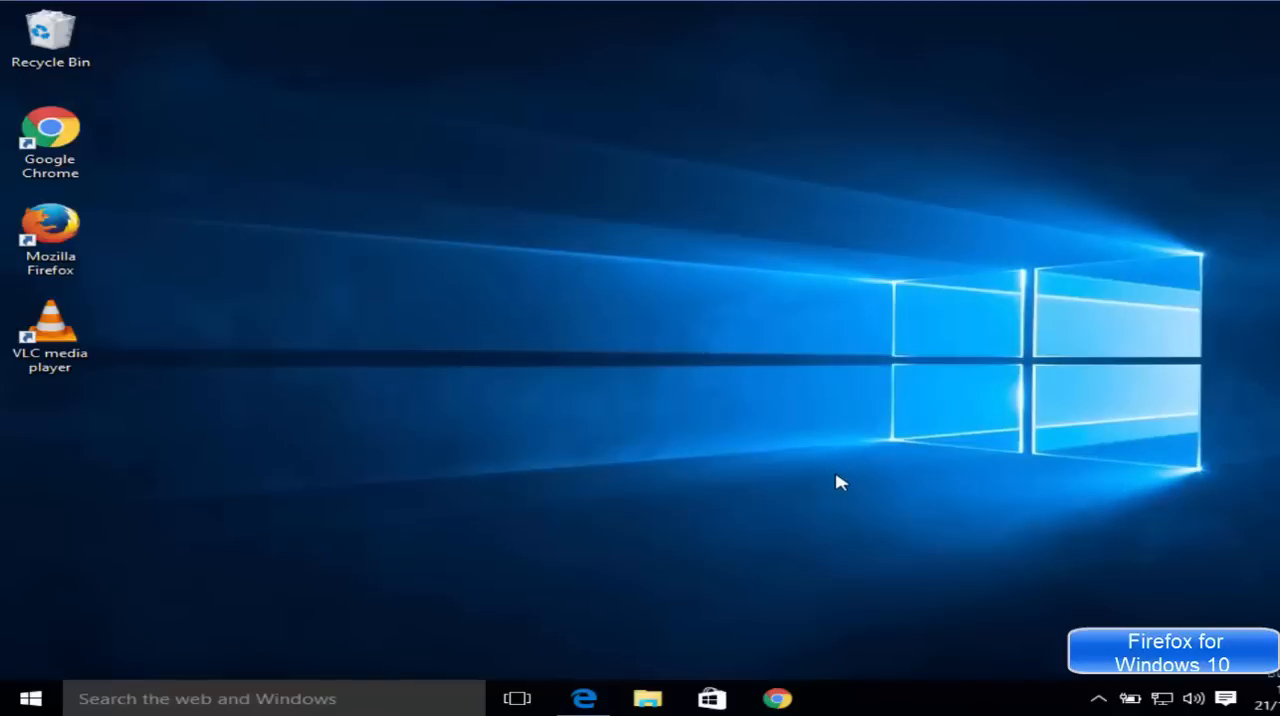
pyautogui.moveTo(80, 262)
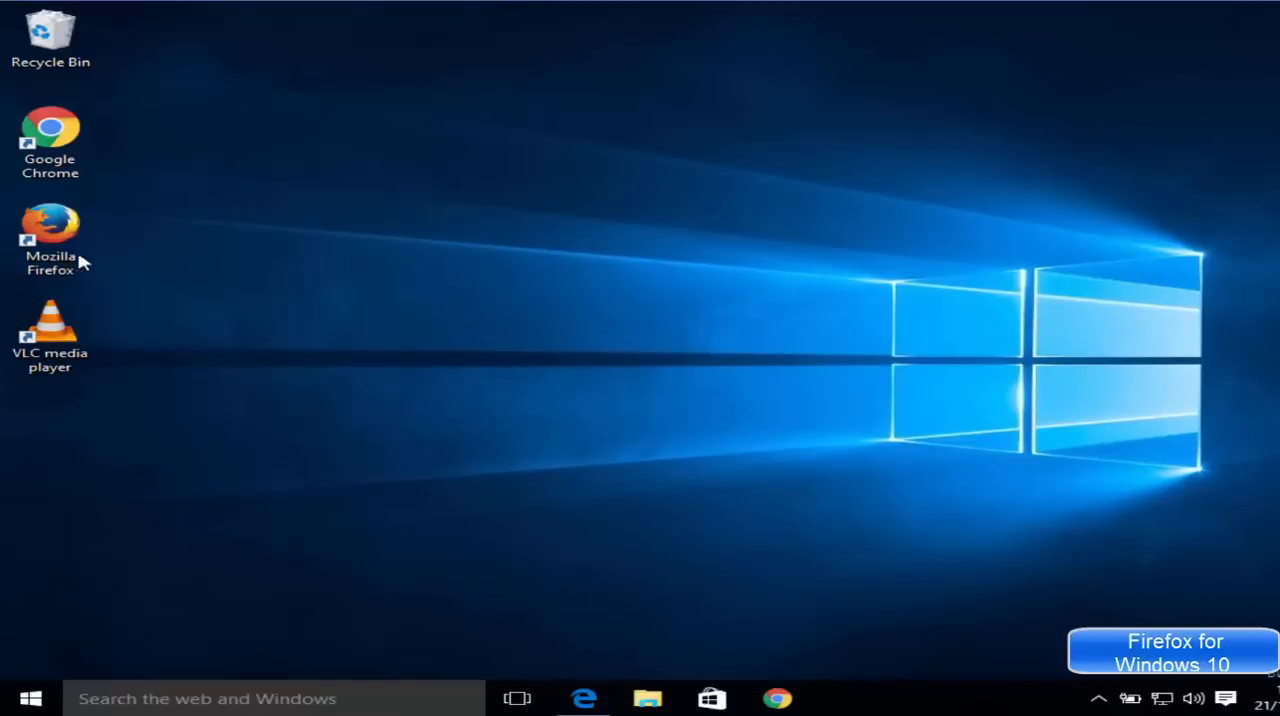
# Step: Select the Mozilla Firefox desktop shortcut and bring up its action menu
pyautogui.click(50, 230)
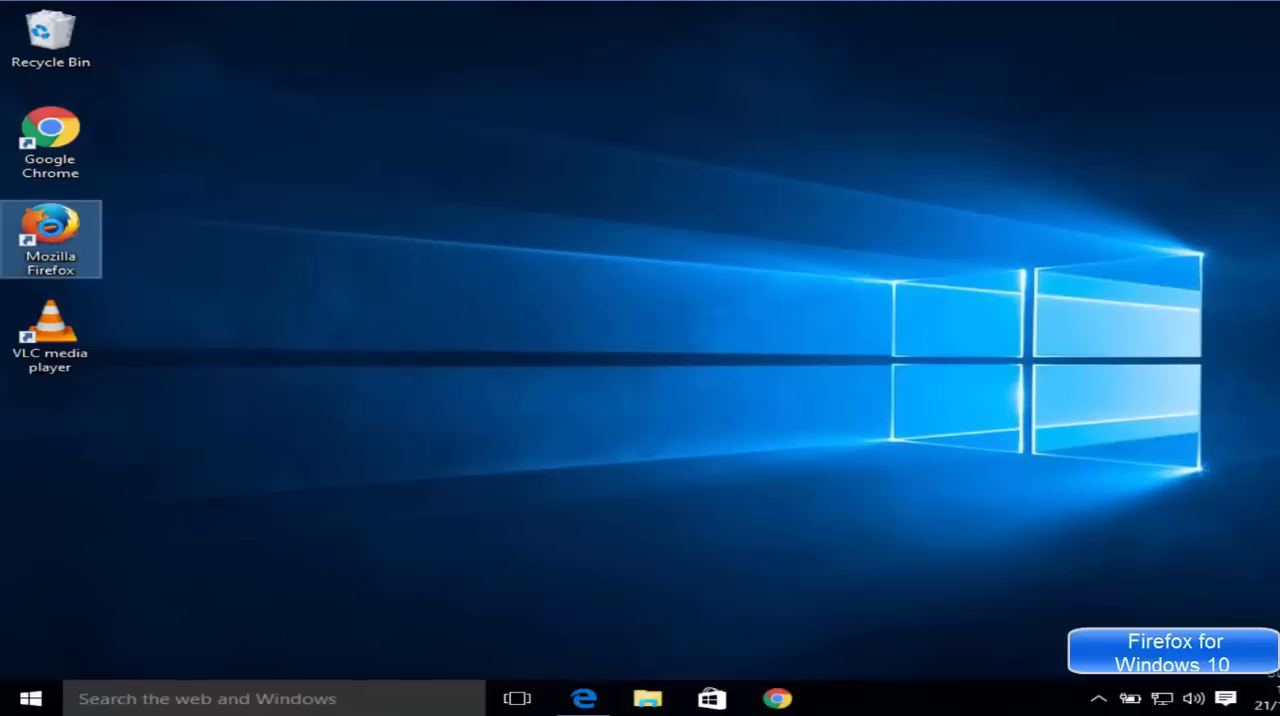
pyautogui.rightClick(51, 239)
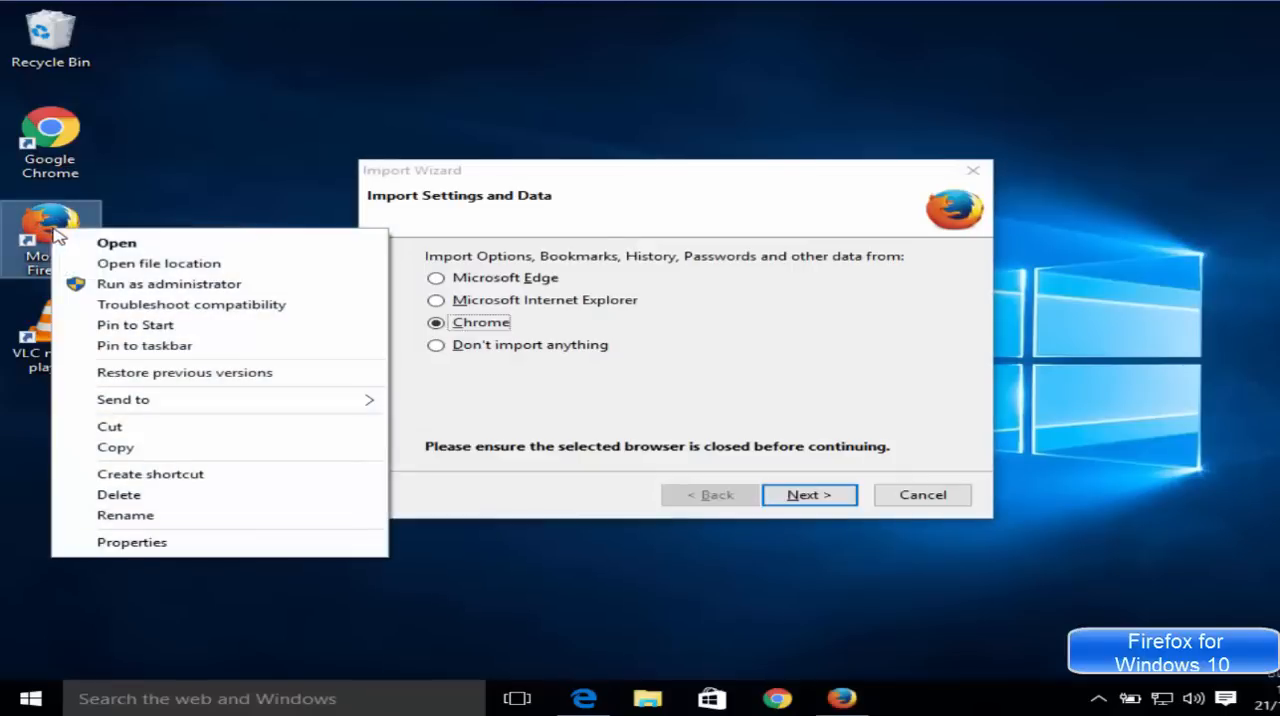
pyautogui.moveTo(135, 325)
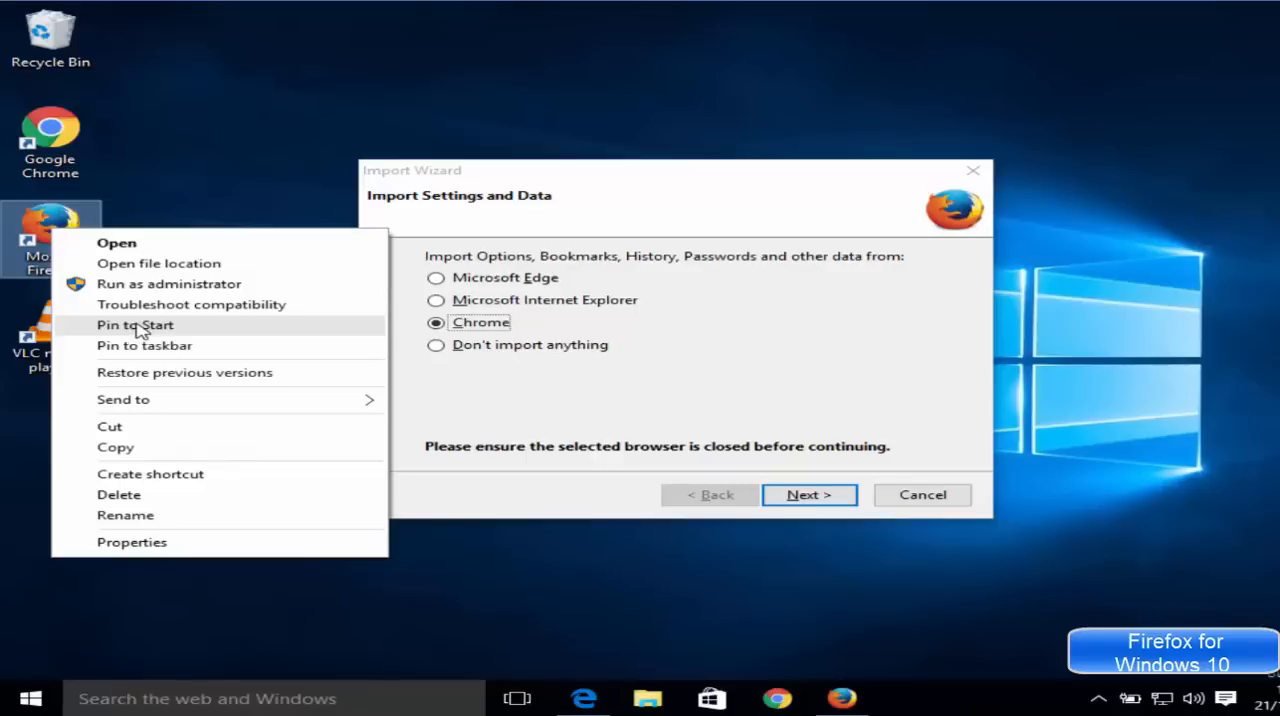
pyautogui.moveTo(144, 345)
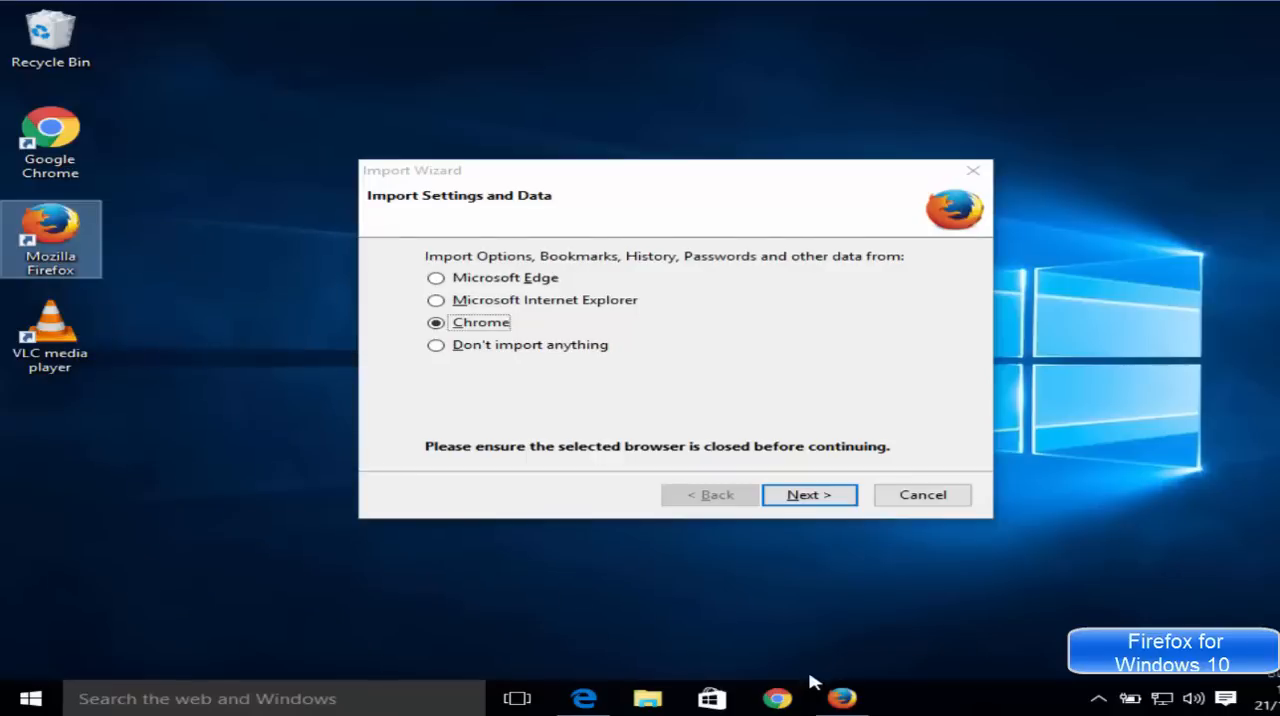
pyautogui.moveTo(630, 302)
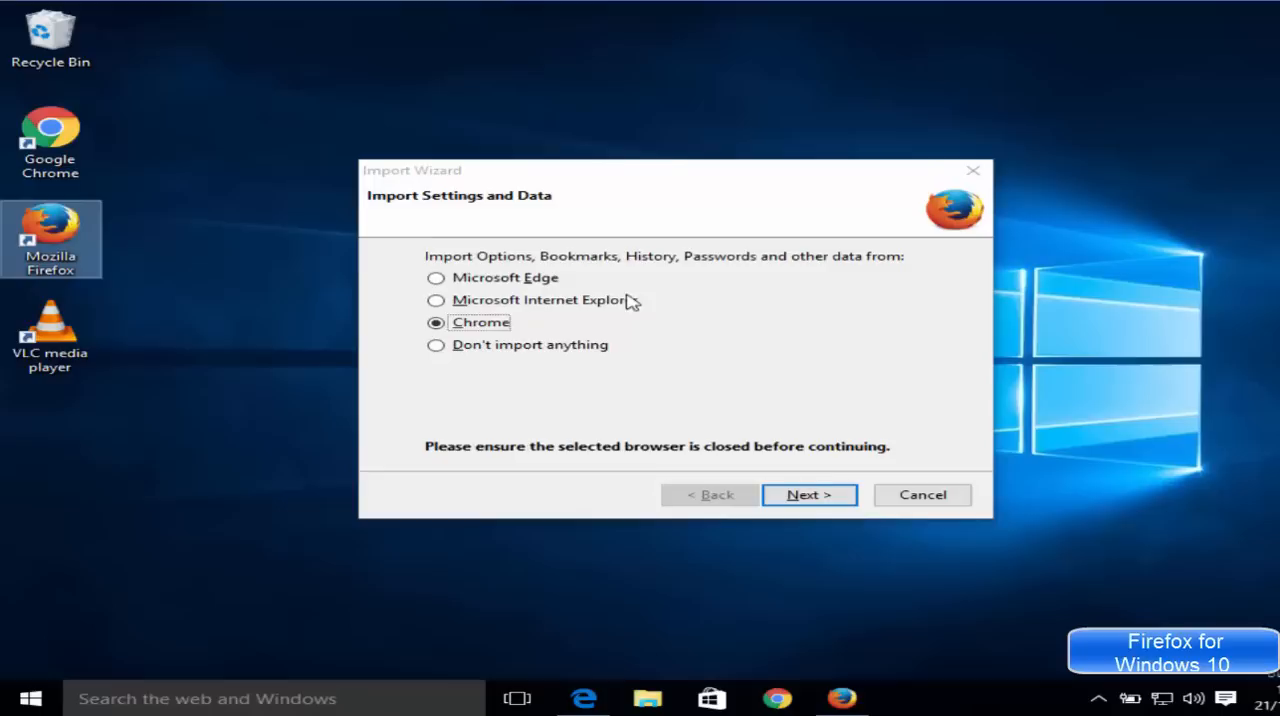
pyautogui.moveTo(572, 251)
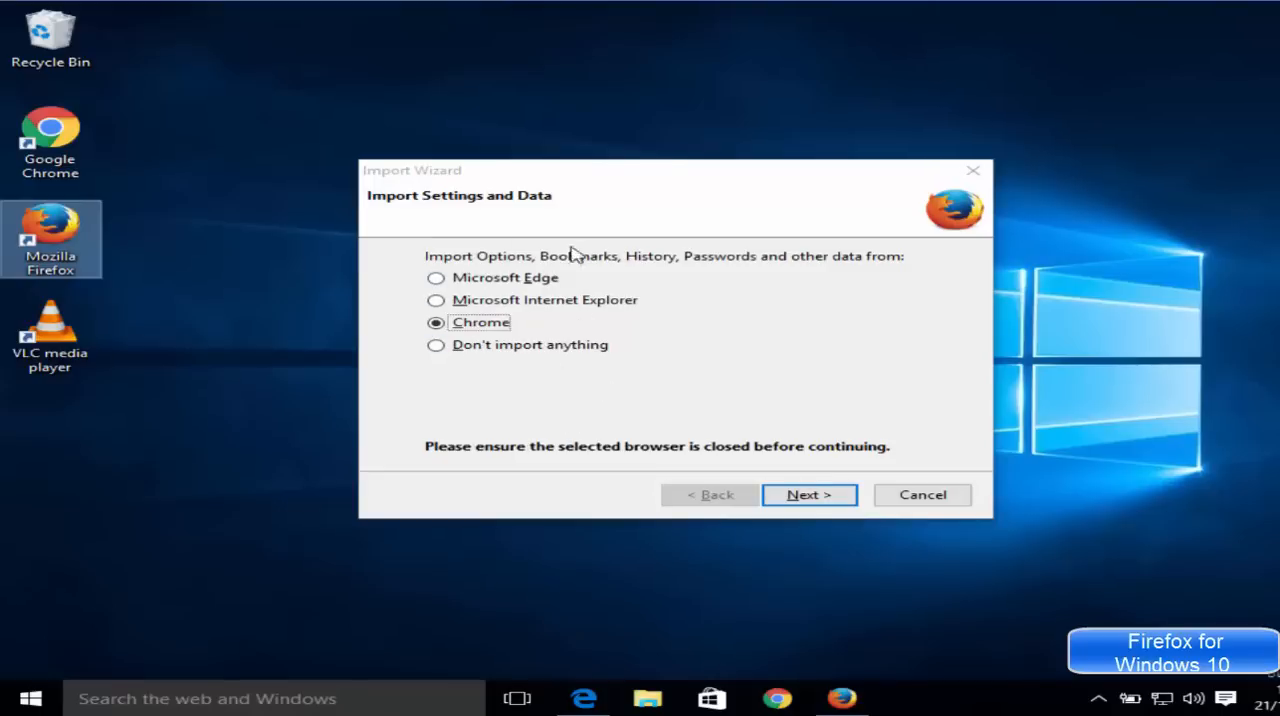
pyautogui.moveTo(493, 428)
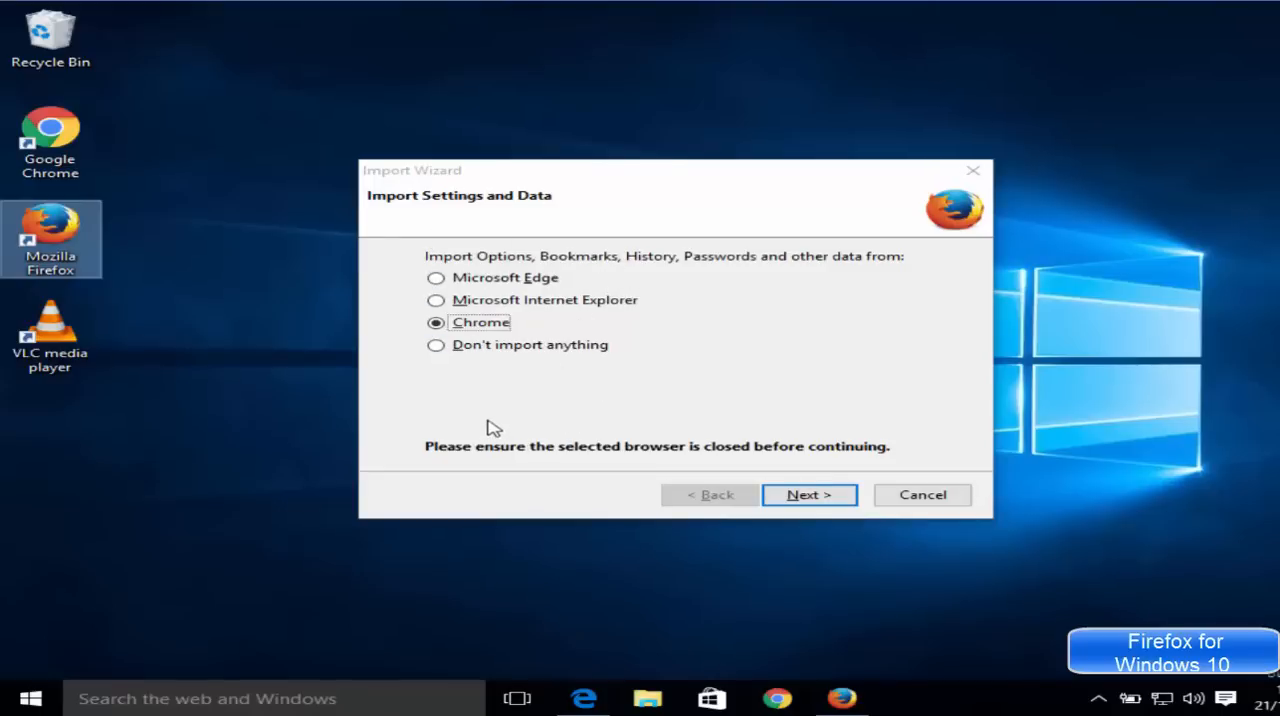
pyautogui.moveTo(585, 245)
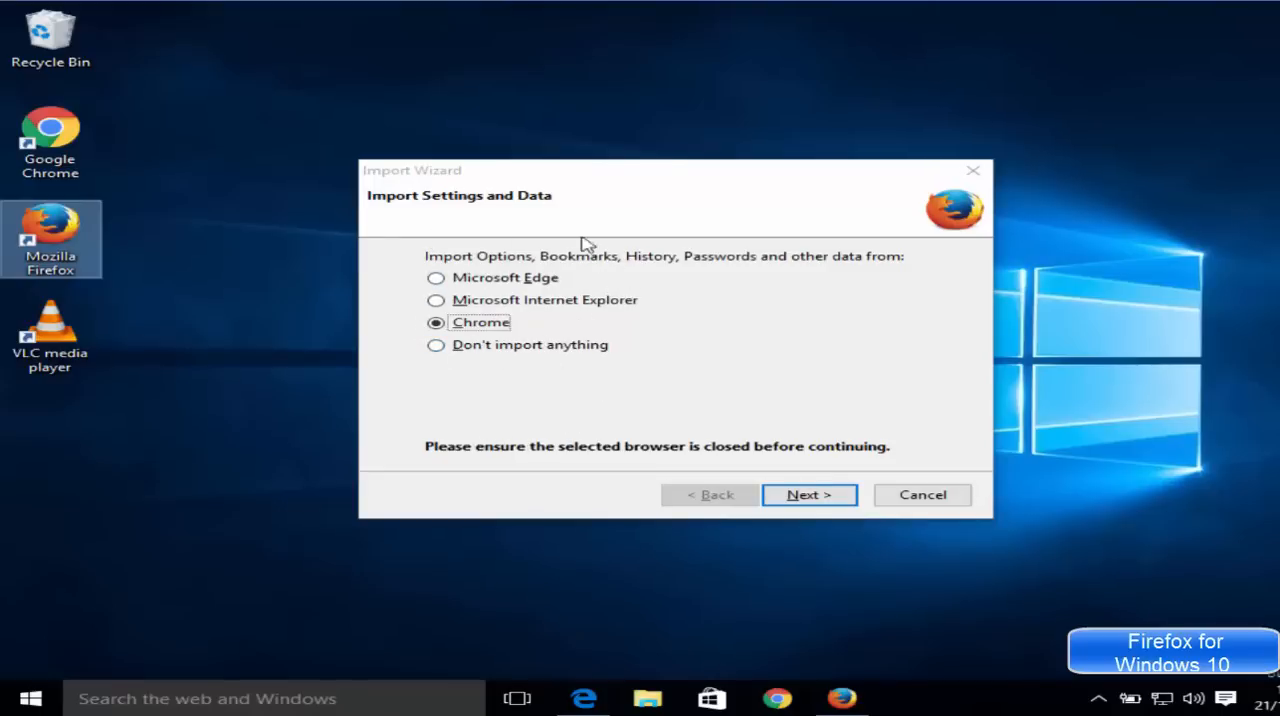
pyautogui.moveTo(516, 258)
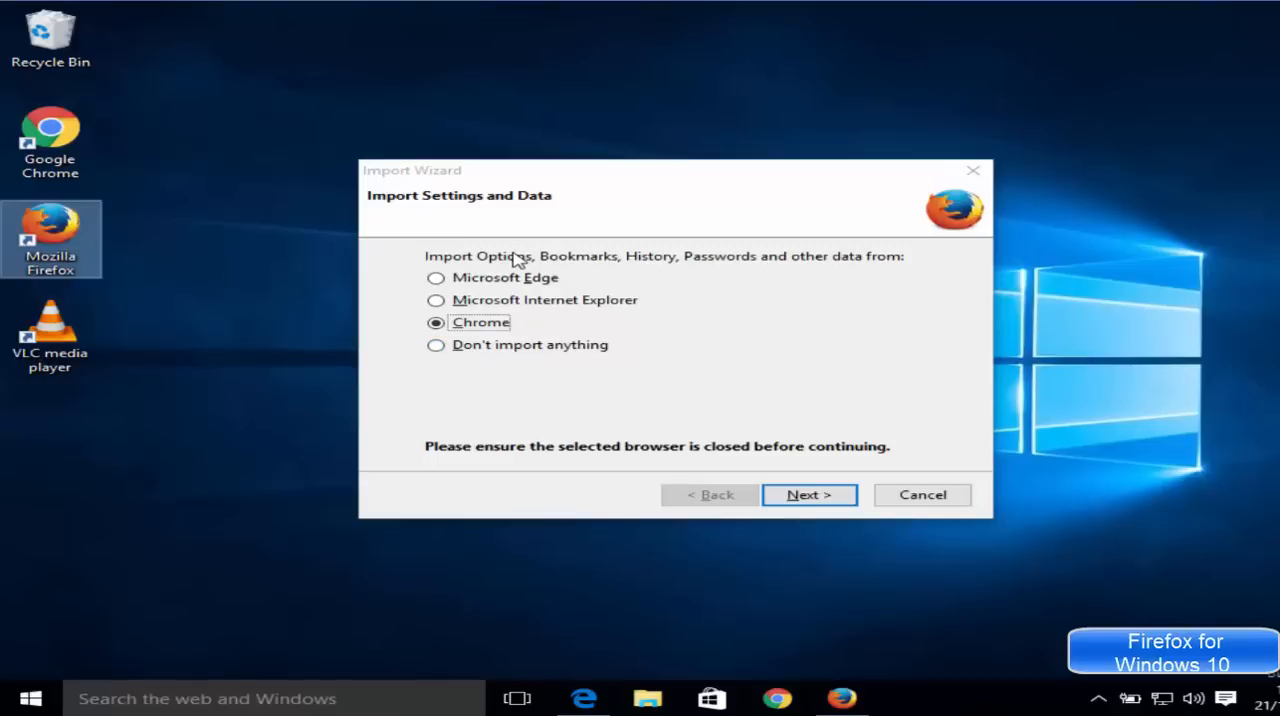
pyautogui.moveTo(570, 377)
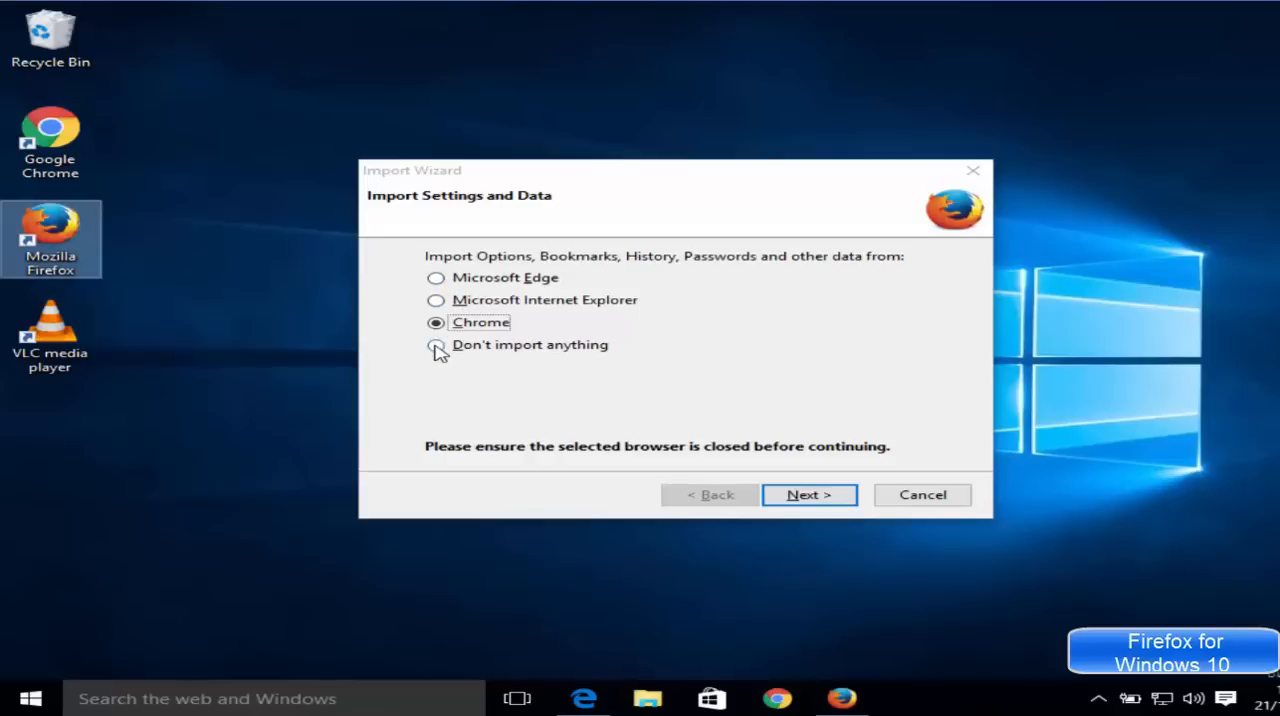
# Step: Import from Chrome with Next, then finish the Import Wizard
pyautogui.click(809, 494)
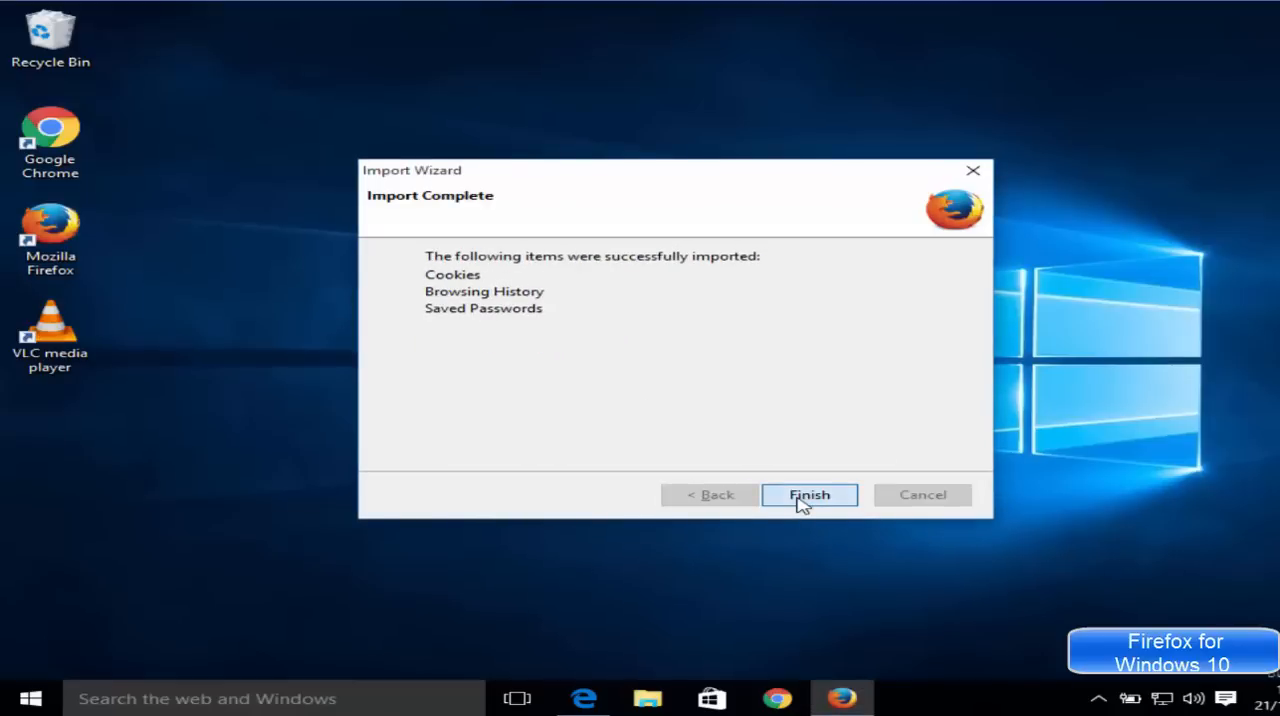
pyautogui.click(809, 494)
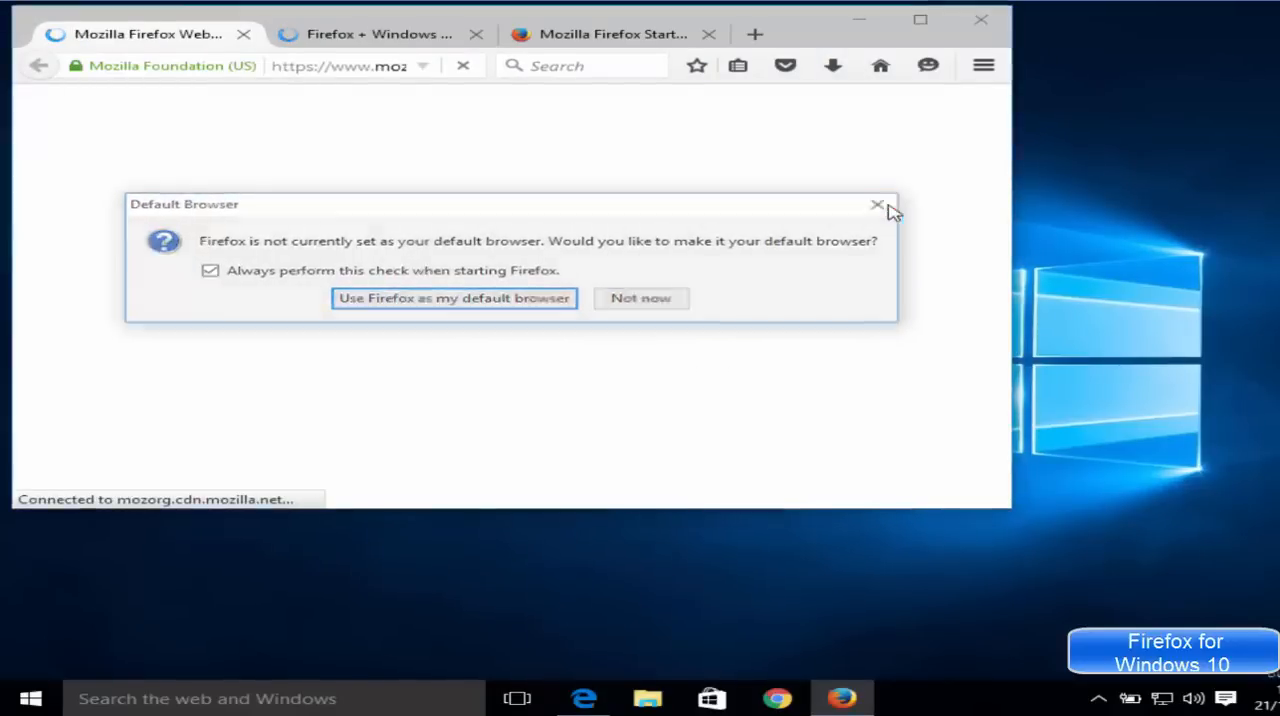
# Step: Close the Default Browser dialog and maximize the Firefox window
pyautogui.click(878, 204)
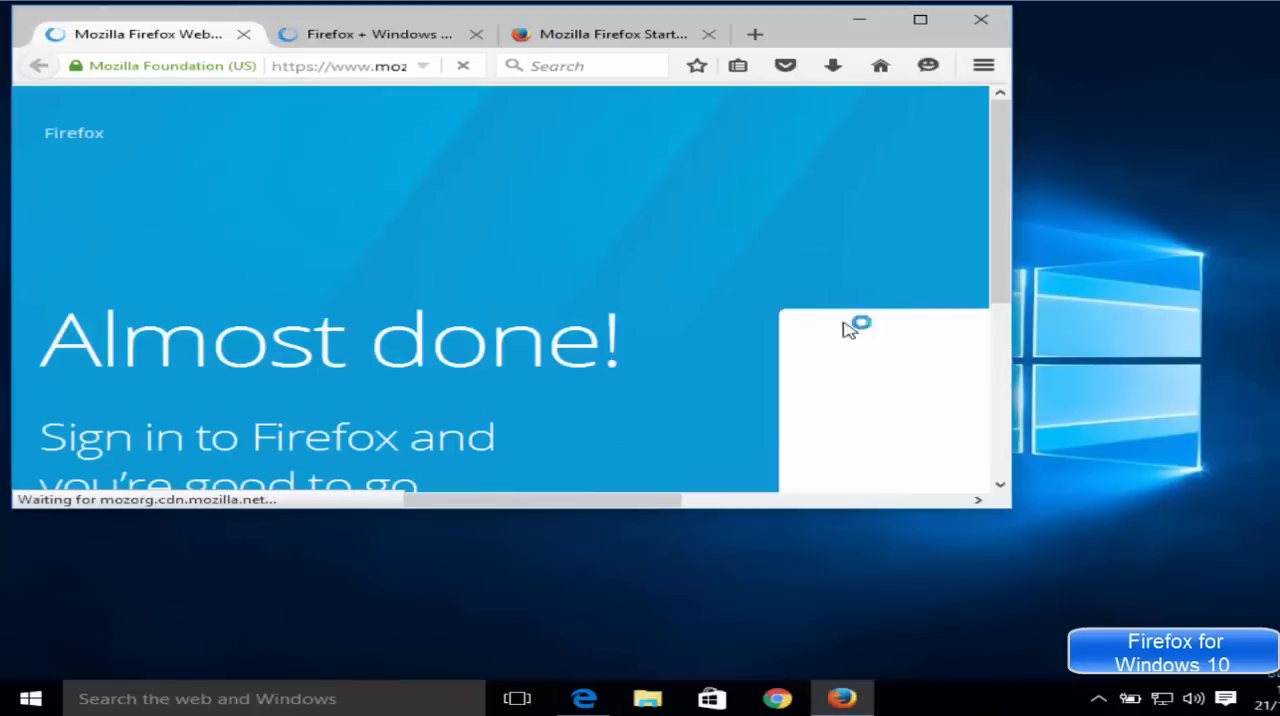
pyautogui.click(918, 19)
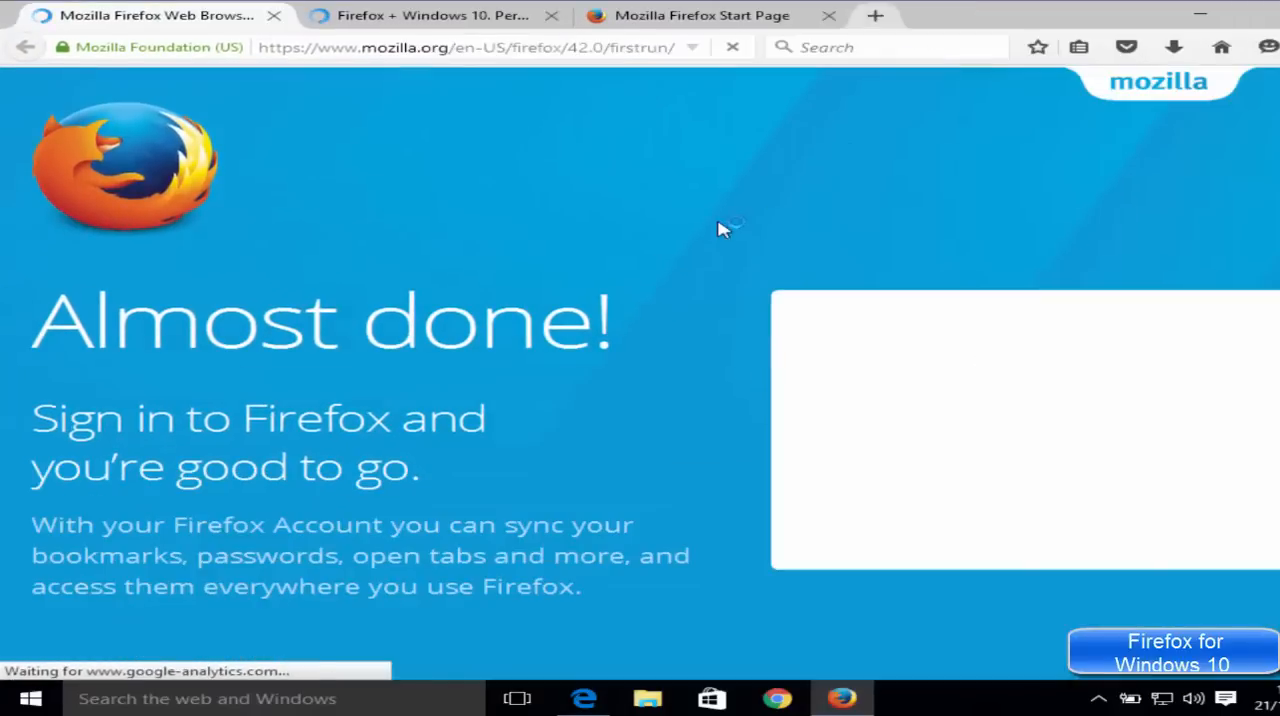